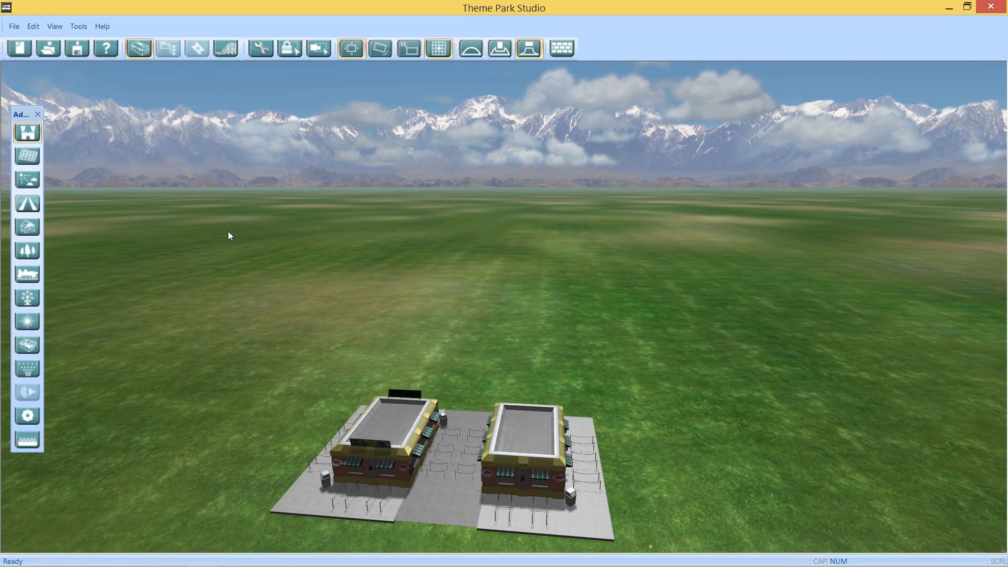
mouse_move(164, 372)
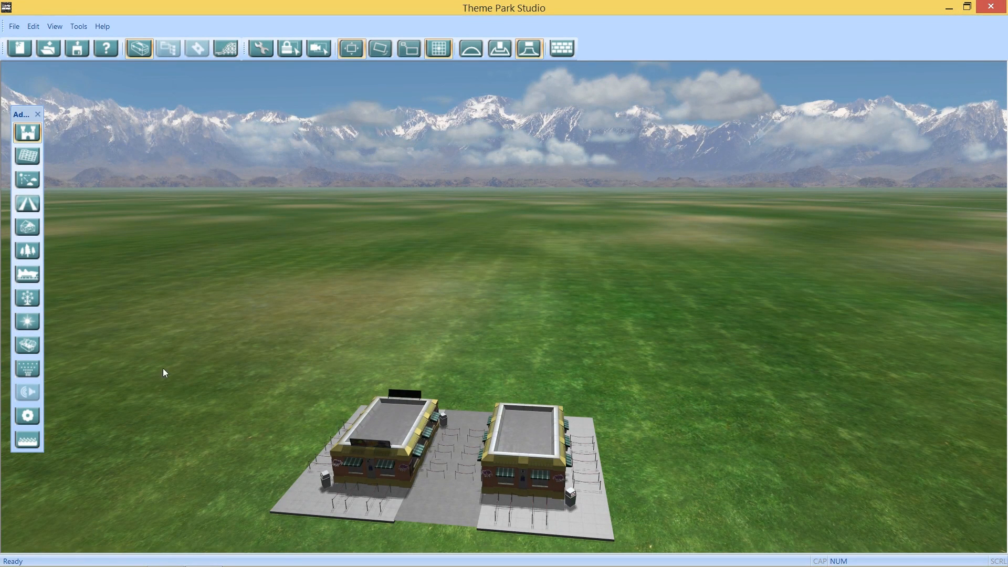
mouse_move(27, 391)
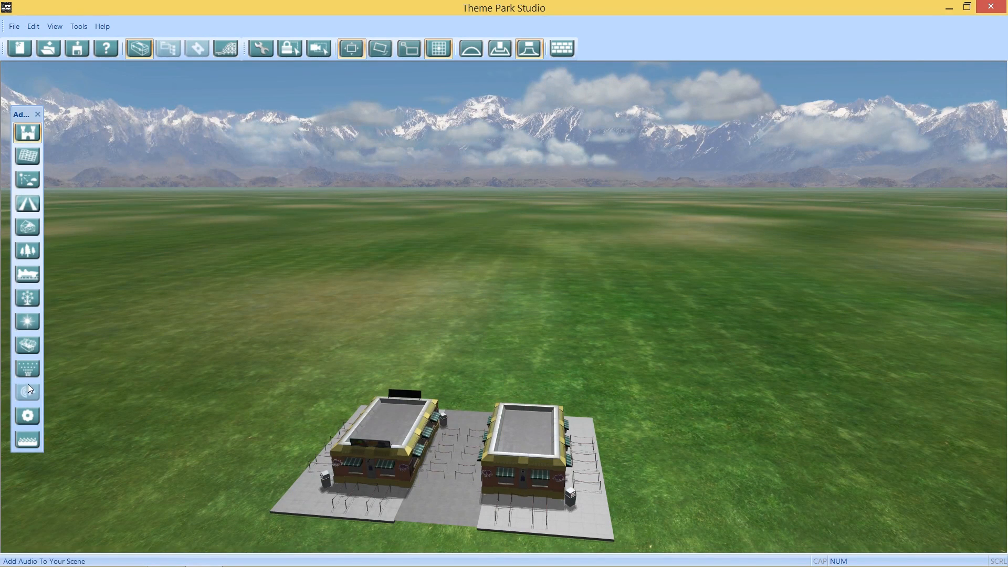
mouse_move(28, 416)
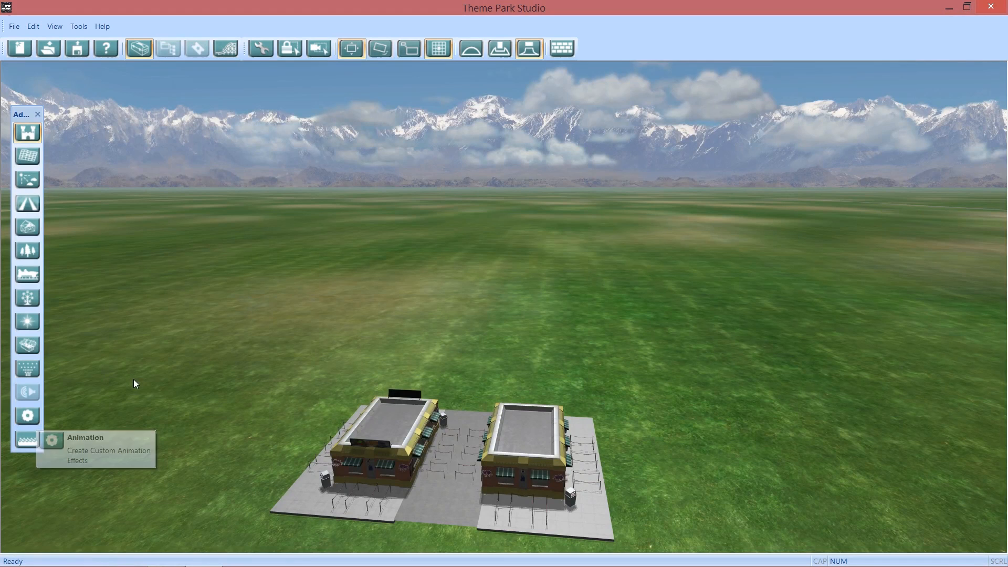
mouse_move(226, 49)
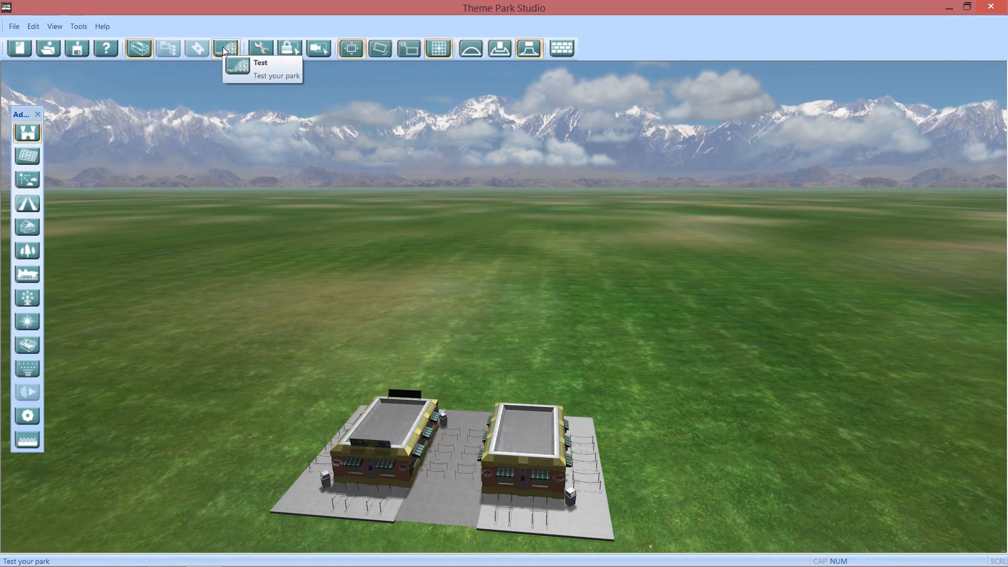
mouse_move(345, 230)
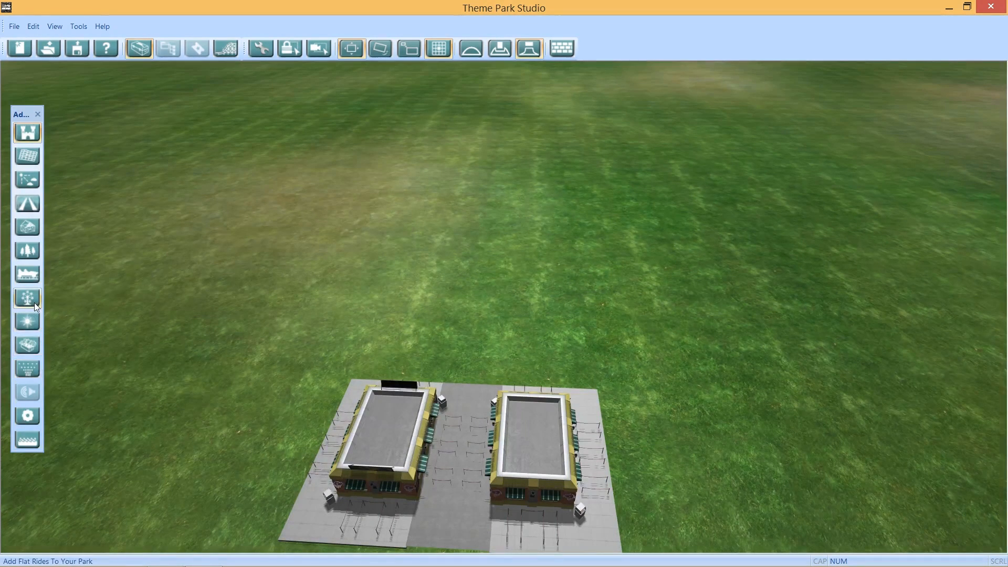
Pick the Swings Animated ride from the bottom of the Flat Rides catalog and place it in the scene
click(27, 297)
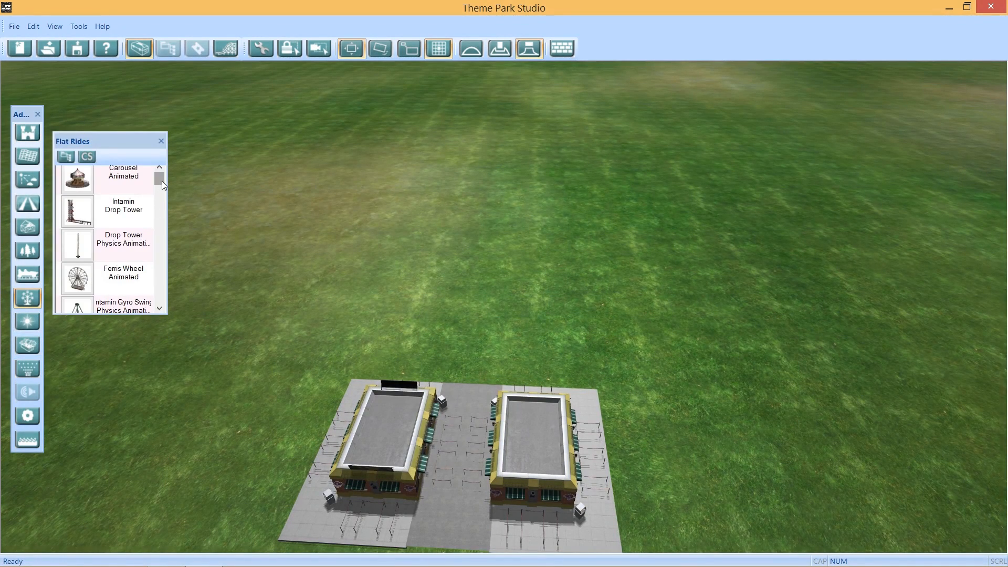
scroll(down, 3)
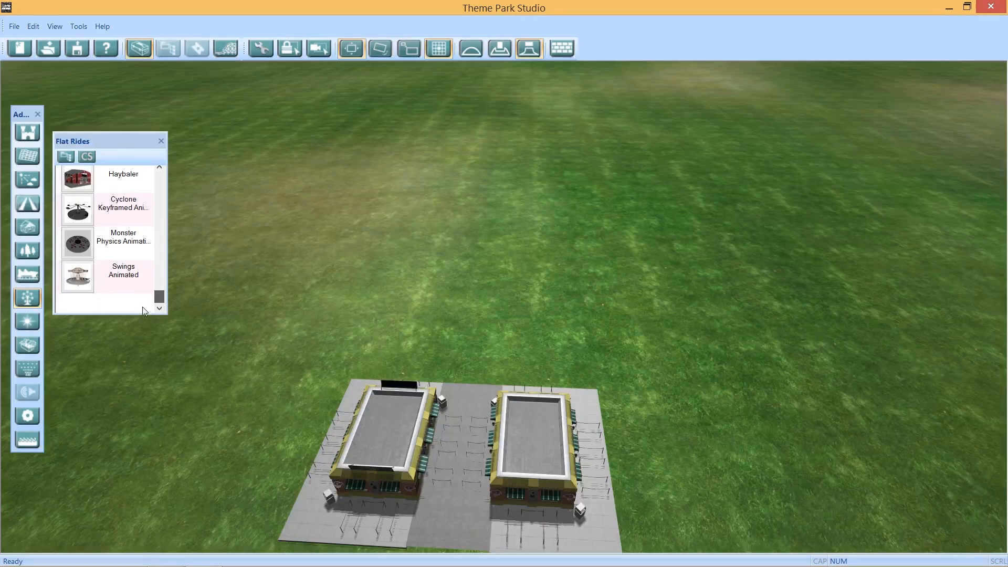
click(76, 242)
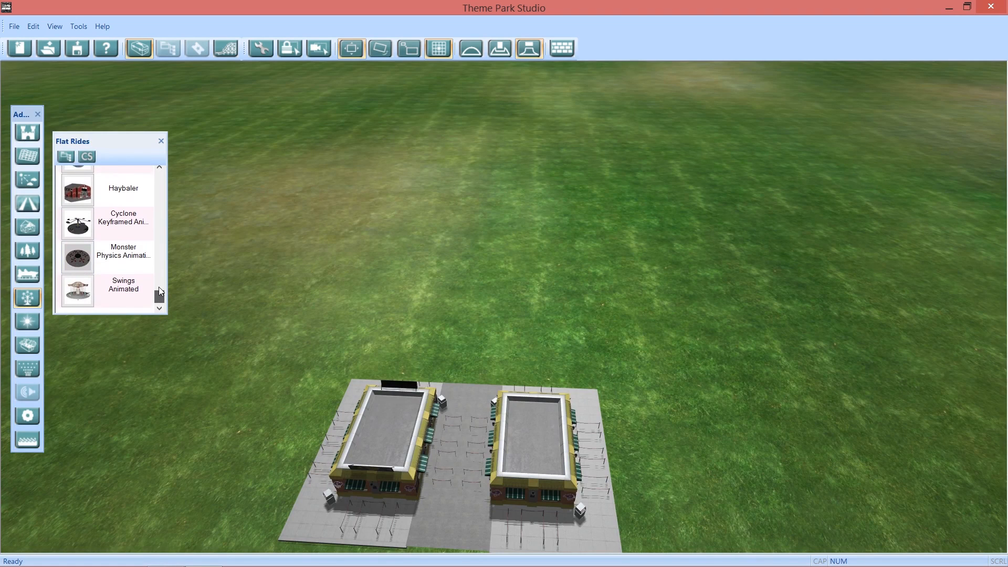
scroll(down, 3)
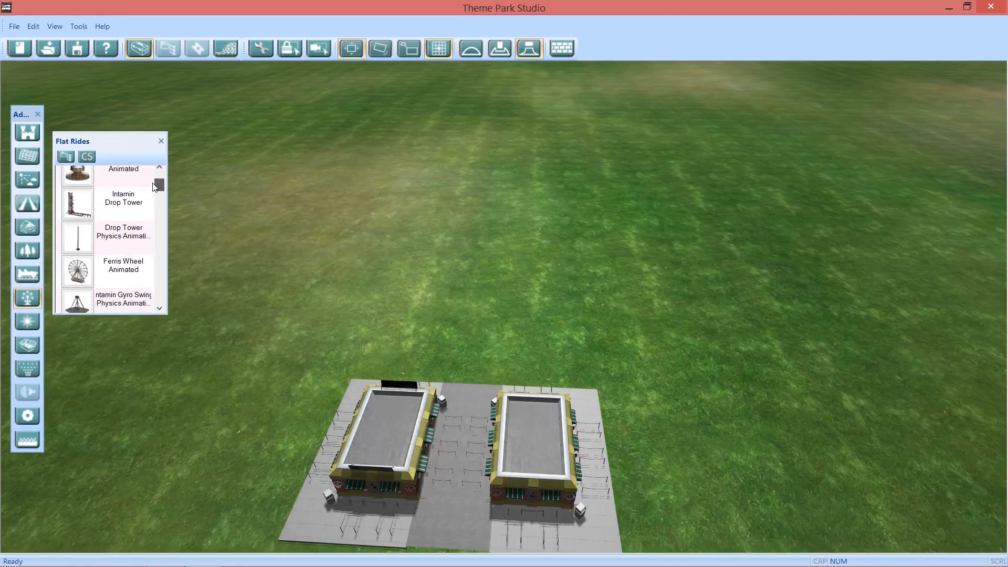
scroll(up, 3)
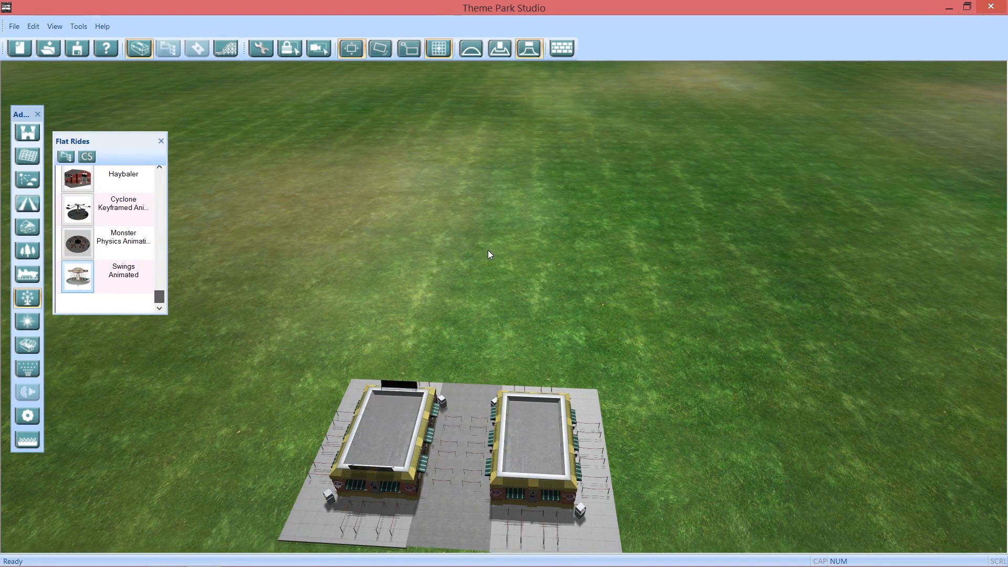
mouse_move(439, 258)
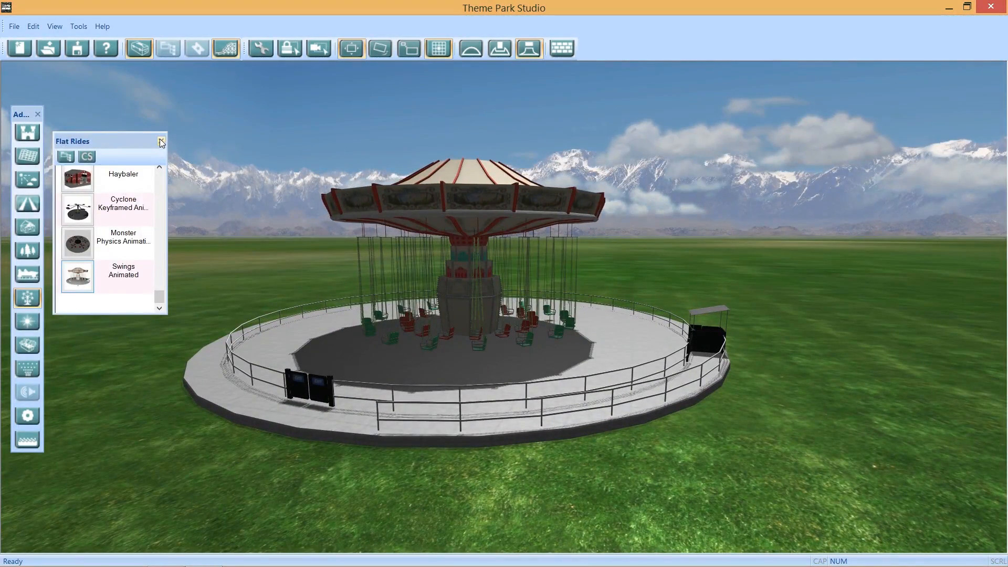
Close the Flat Rides panel, leaving the chair-swing ride standing in the grass field
click(160, 142)
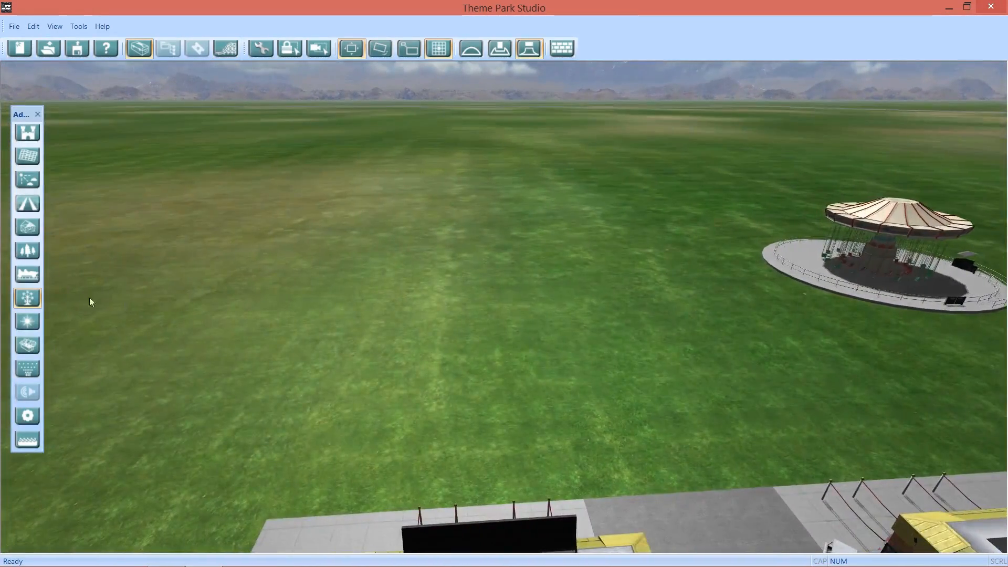
Browse the Flat Rides catalog for the Haybaler barn ride, then close the panel again
click(28, 296)
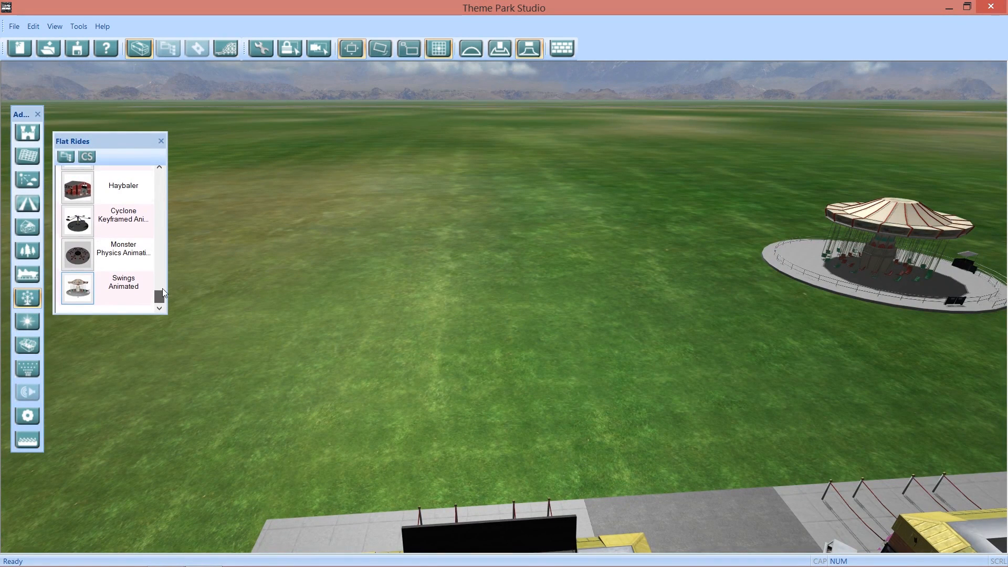
scroll(up, 3)
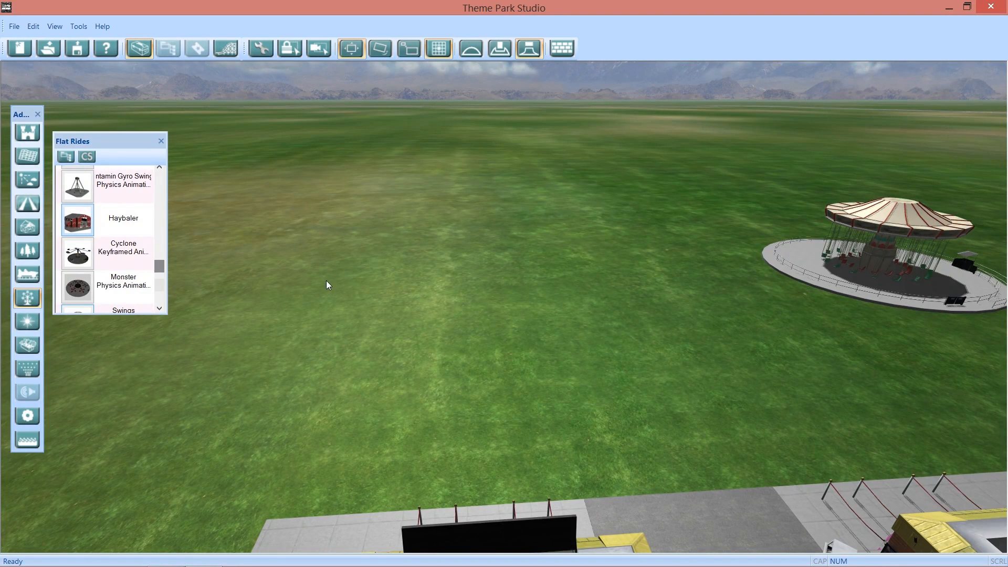
mouse_move(435, 293)
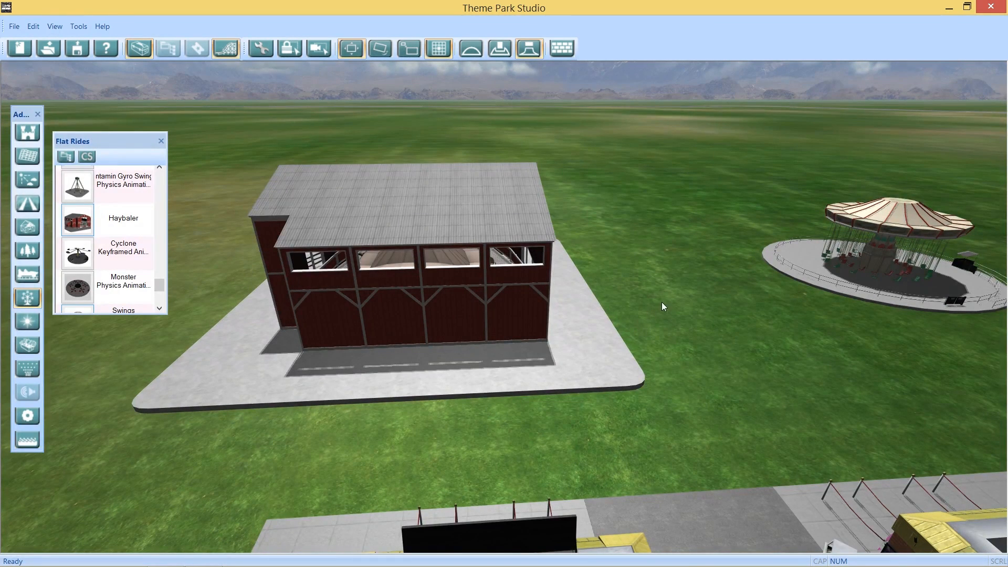
mouse_move(345, 348)
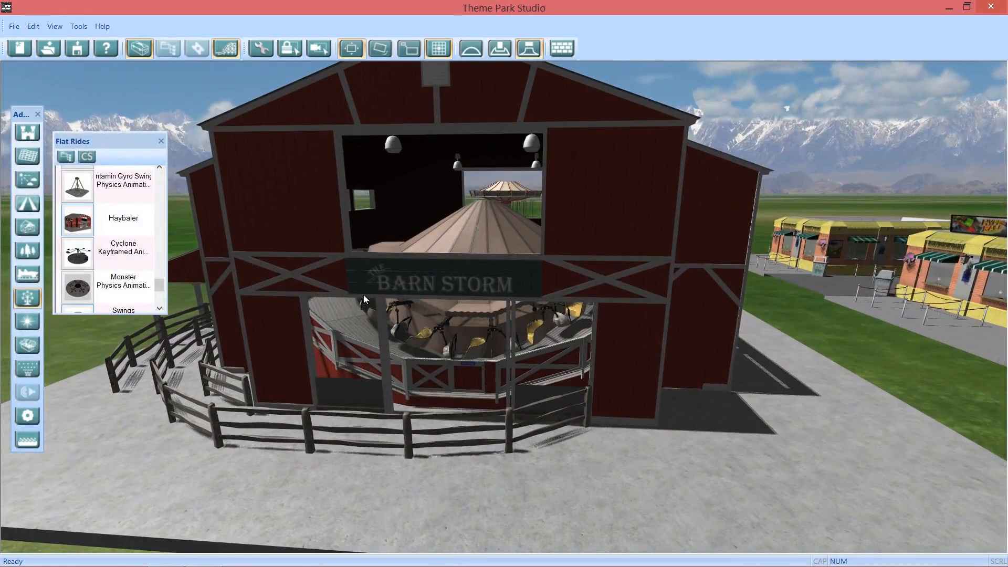
mouse_move(471, 256)
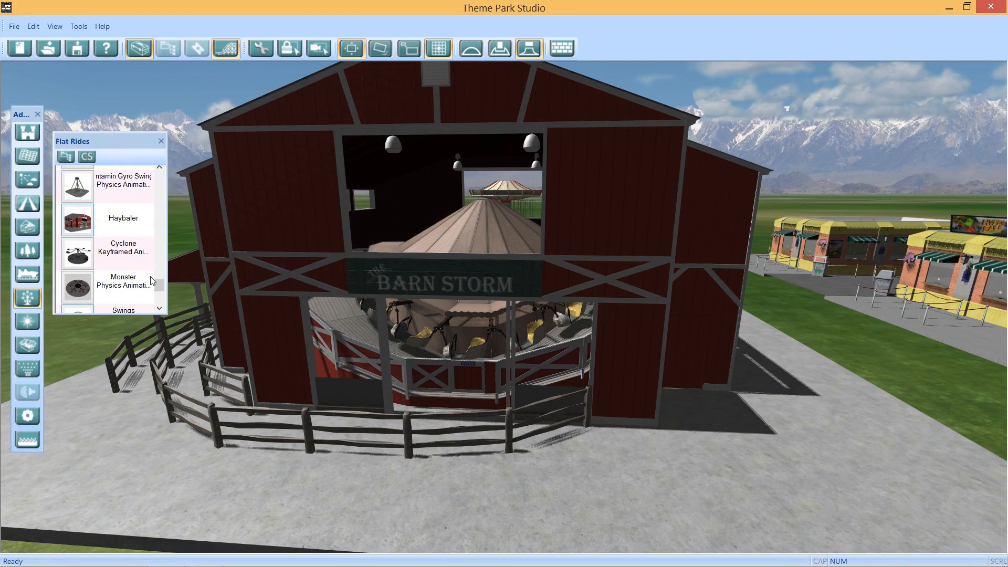
scroll(down, 3)
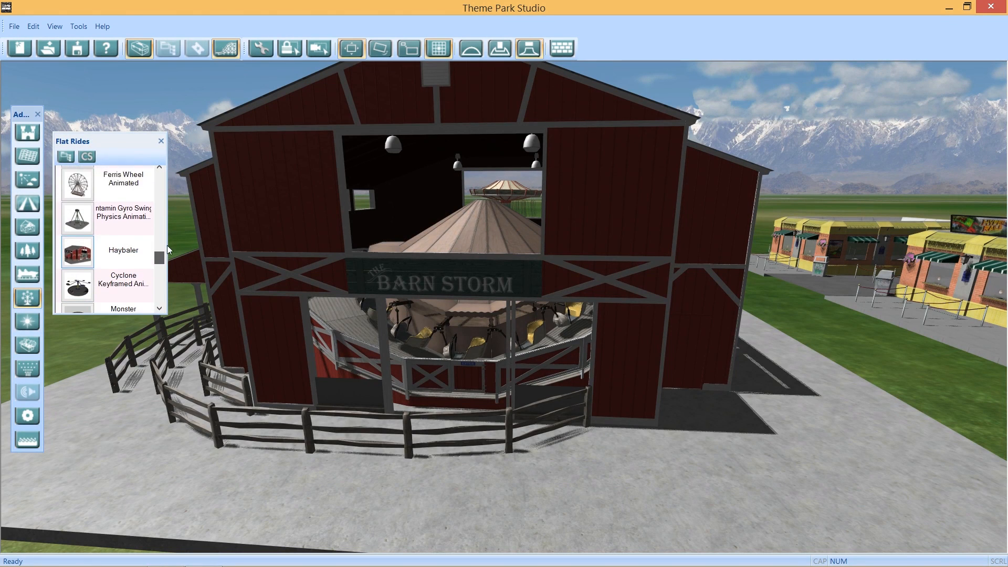
click(161, 139)
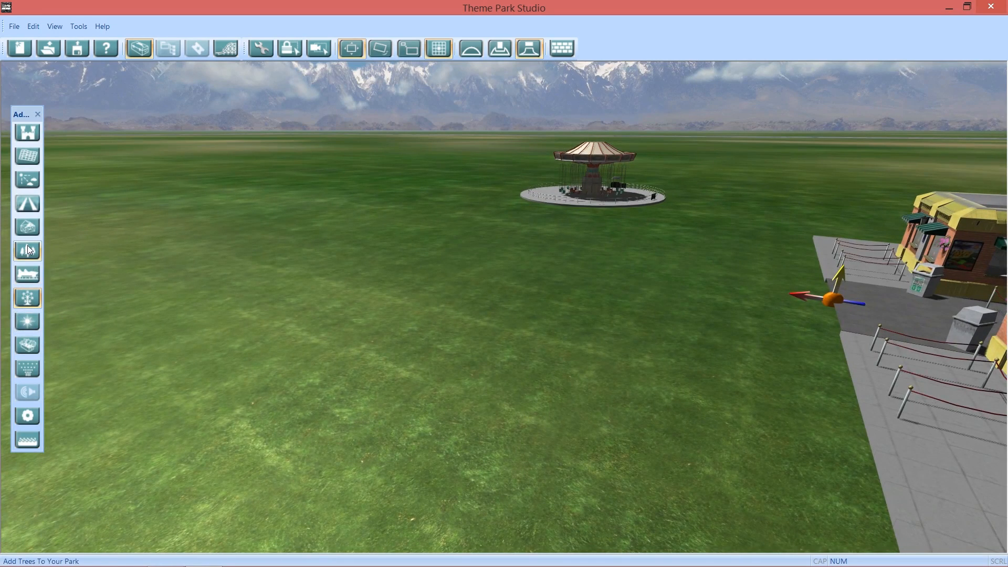
mouse_move(27, 227)
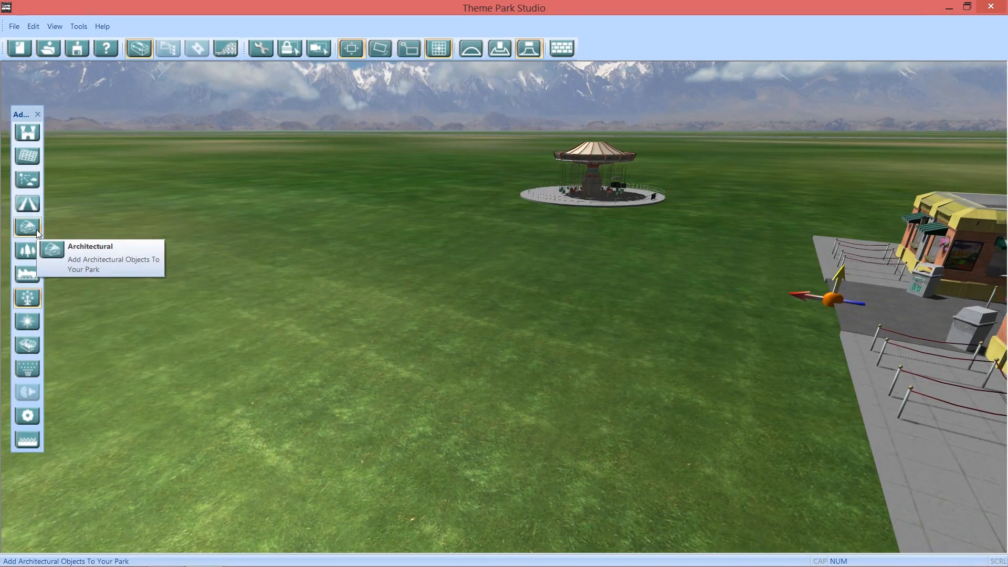
mouse_move(27, 203)
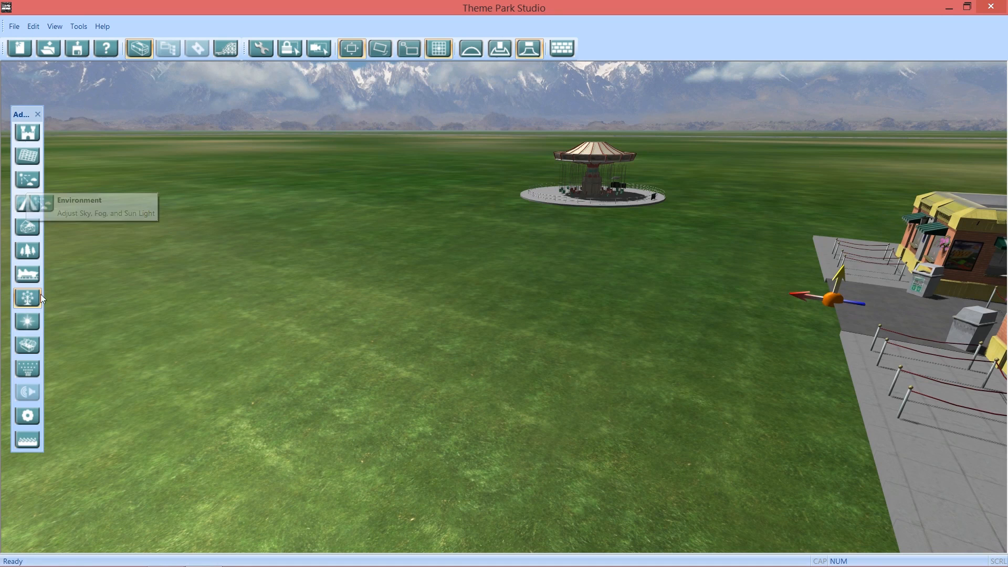
mouse_move(49, 379)
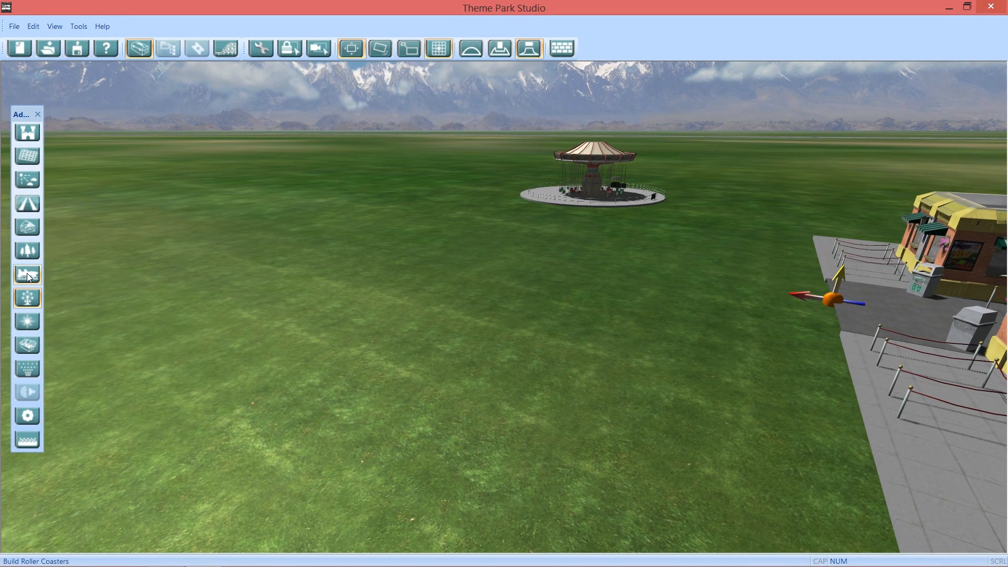
mouse_move(27, 179)
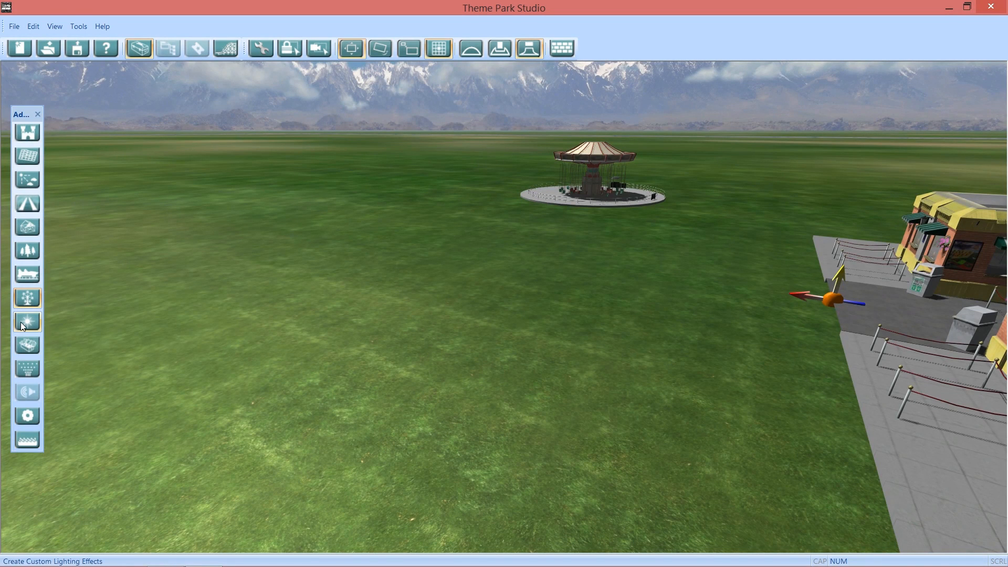
mouse_move(27, 345)
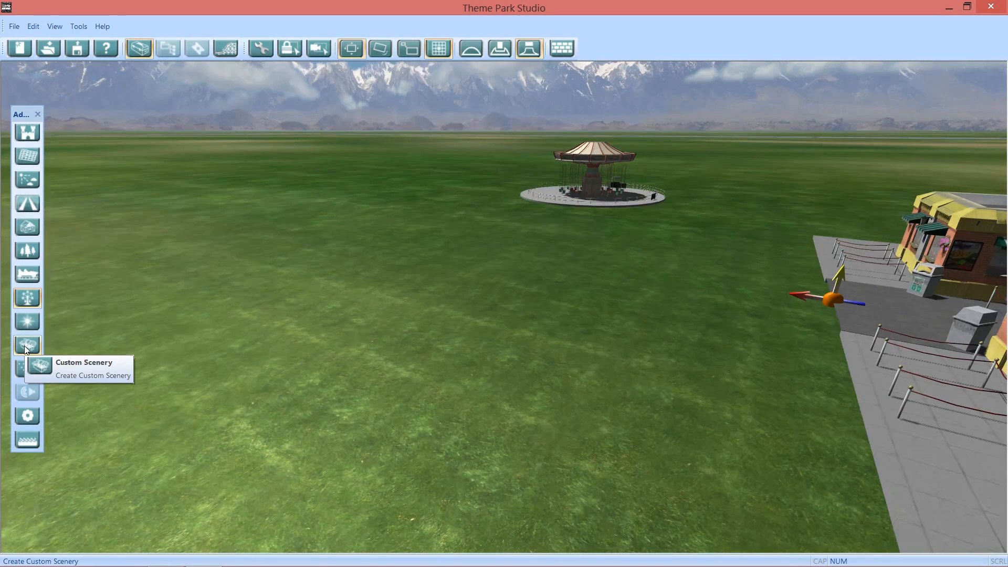
Create a new custom scenery item, Scenery # 1, confirming Yes in the Build Set Library
click(28, 344)
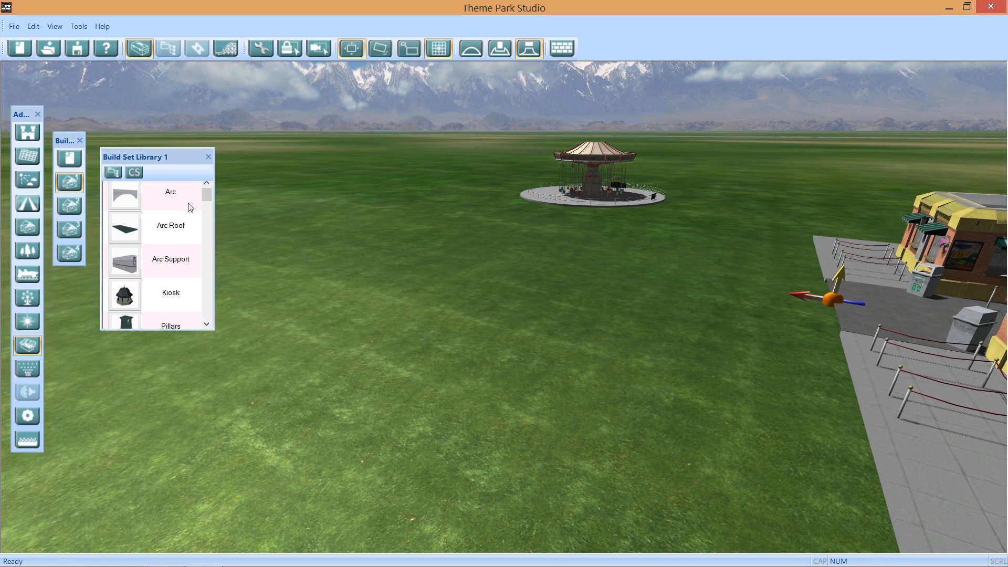
scroll(down, 3)
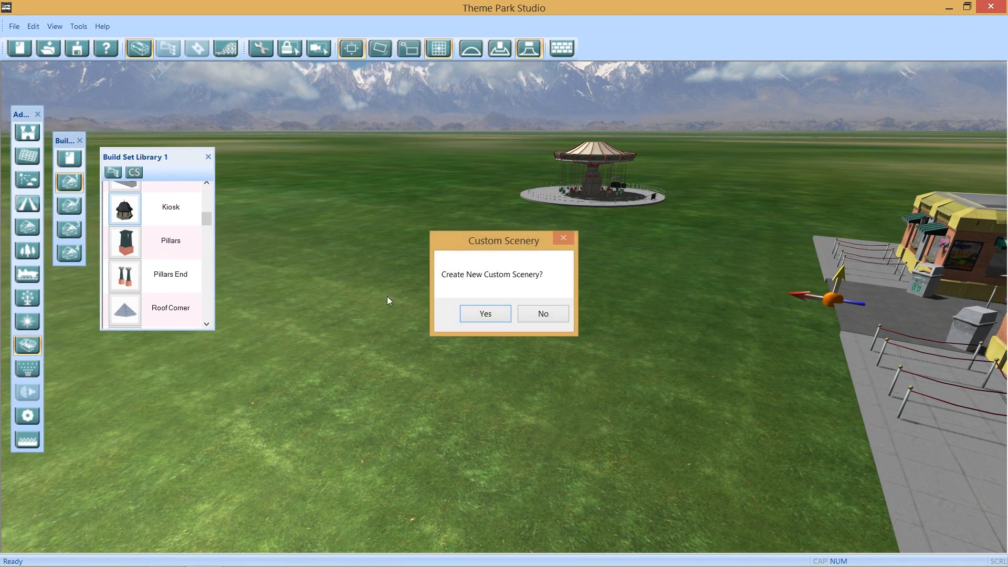
click(484, 314)
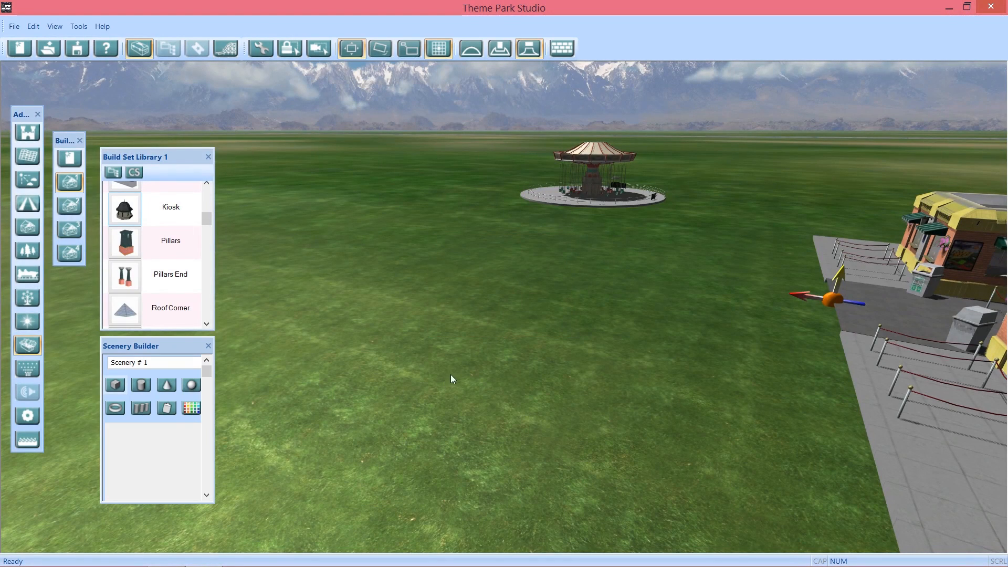
mouse_move(508, 423)
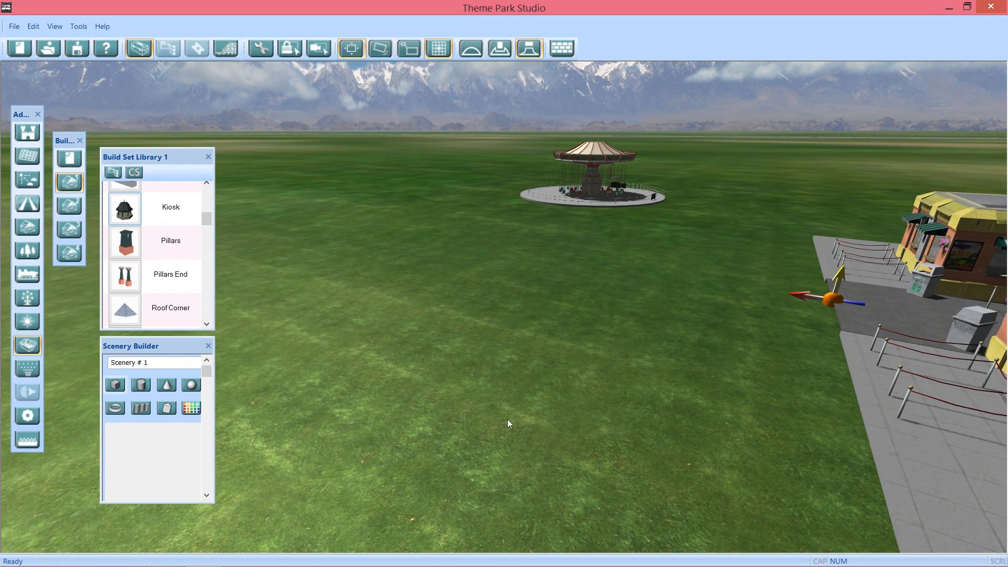
mouse_move(455, 396)
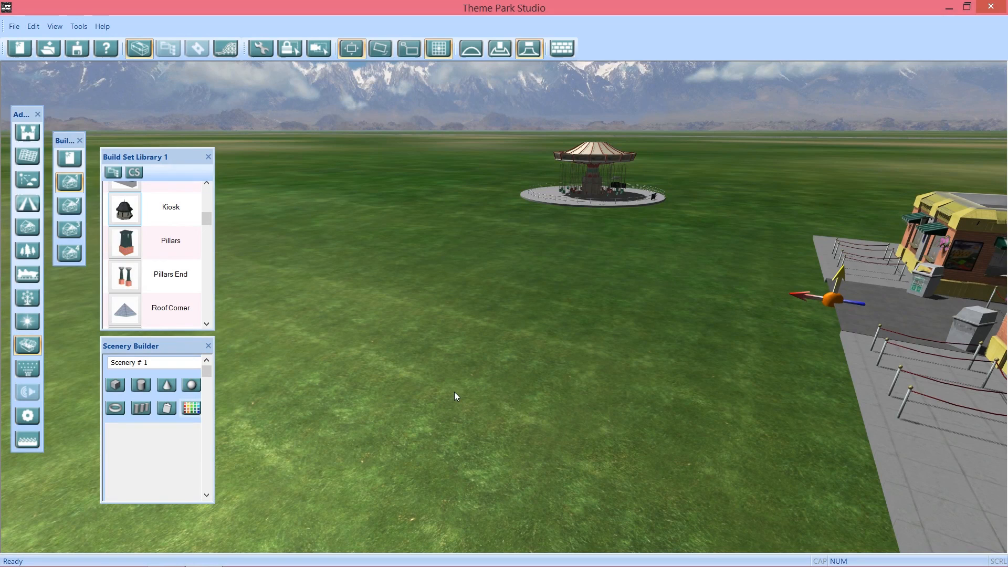
mouse_move(429, 403)
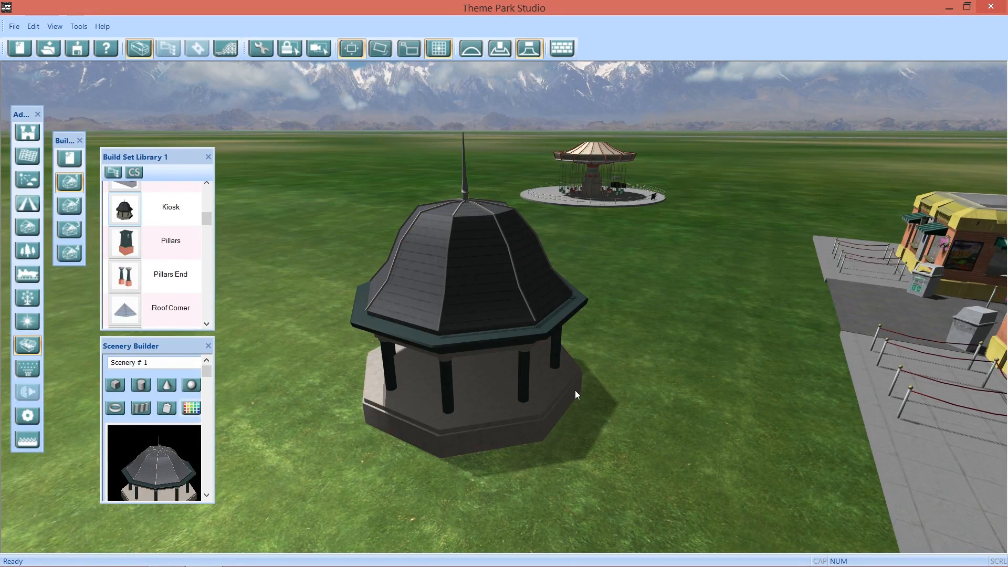
mouse_move(671, 404)
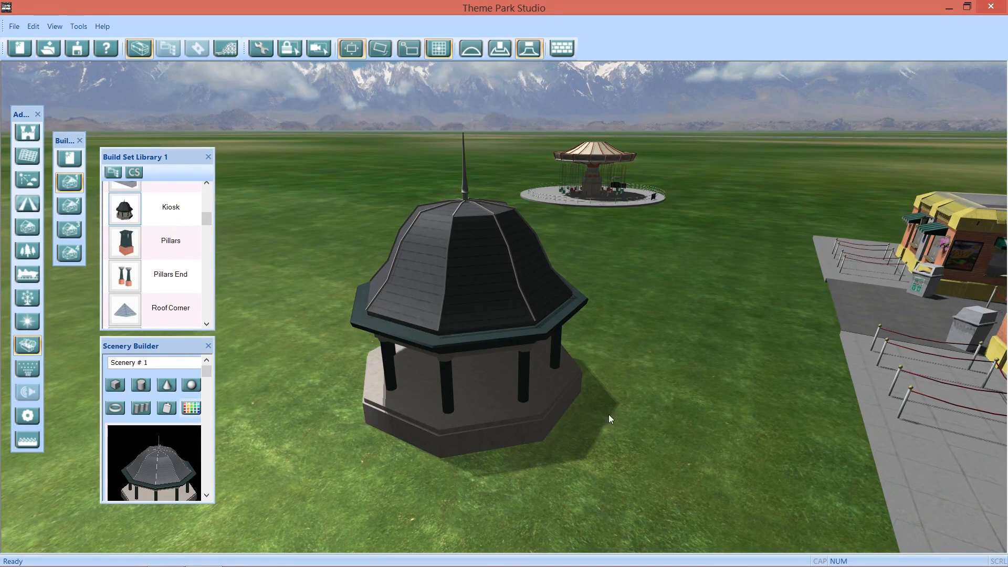
mouse_move(537, 364)
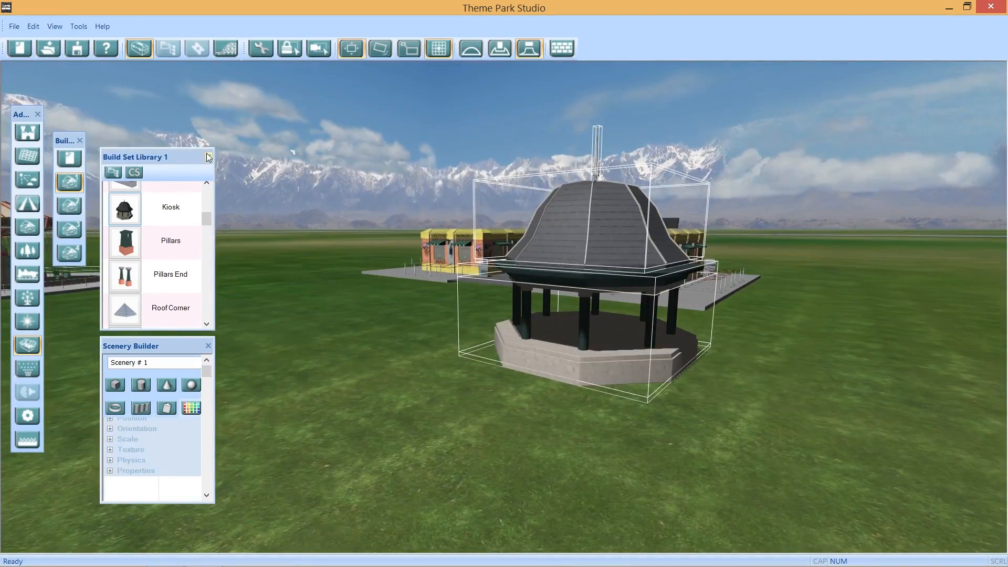
Close the Build Set Library and bring up the Animation Editor for the placed kiosk
click(206, 157)
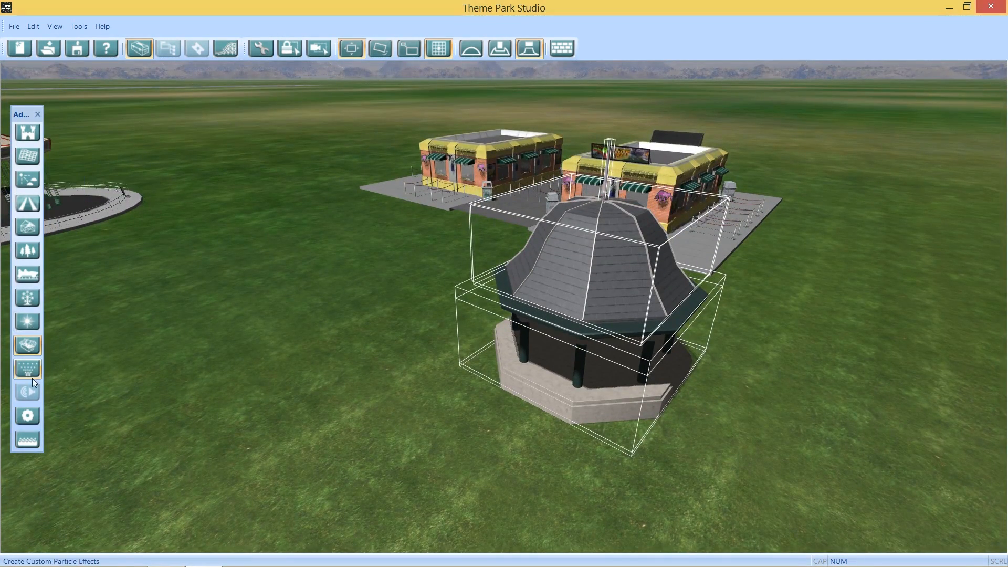
click(28, 414)
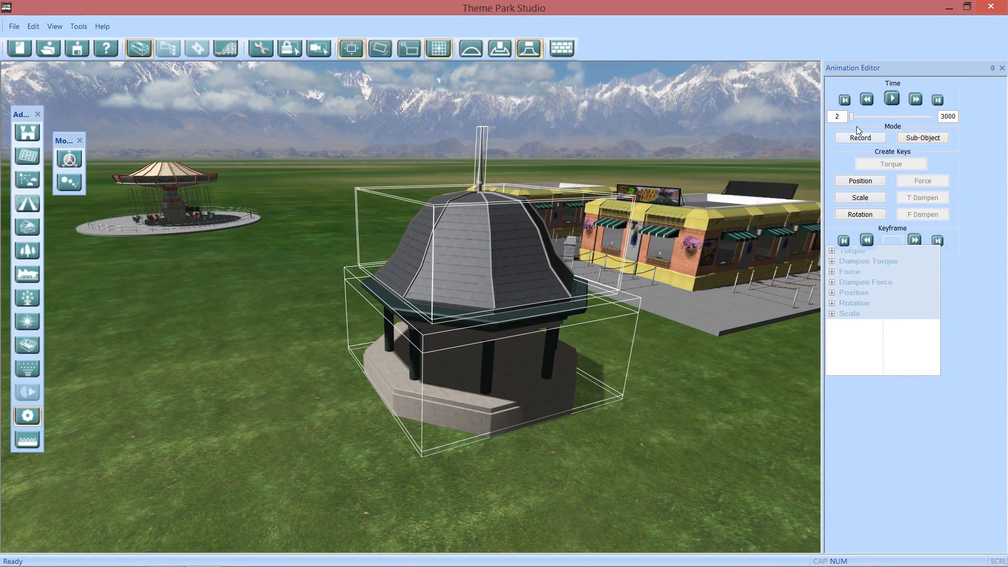
Move the kiosk's animation timeline to frame 1 with keyframe 1 showing
click(866, 99)
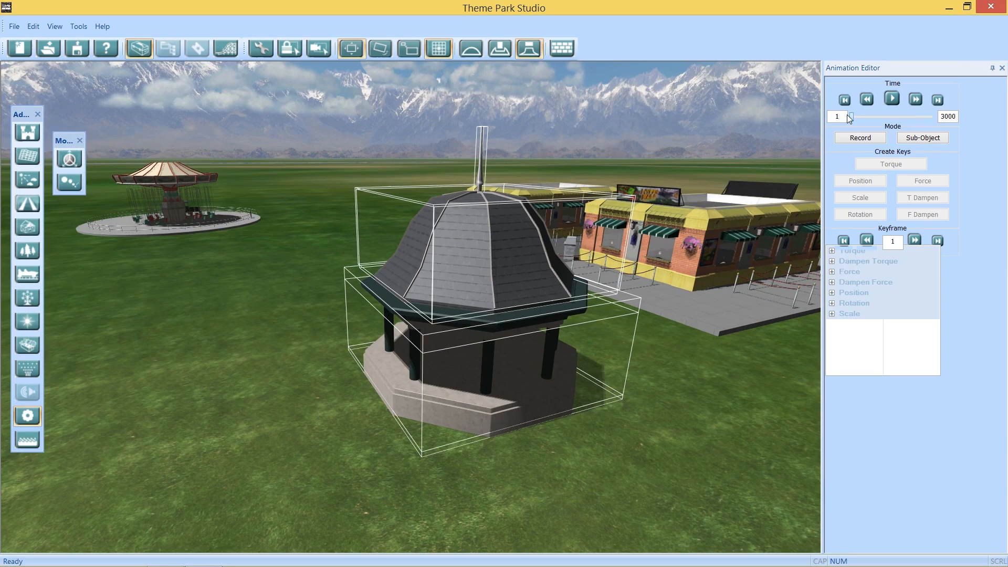
mouse_move(772, 223)
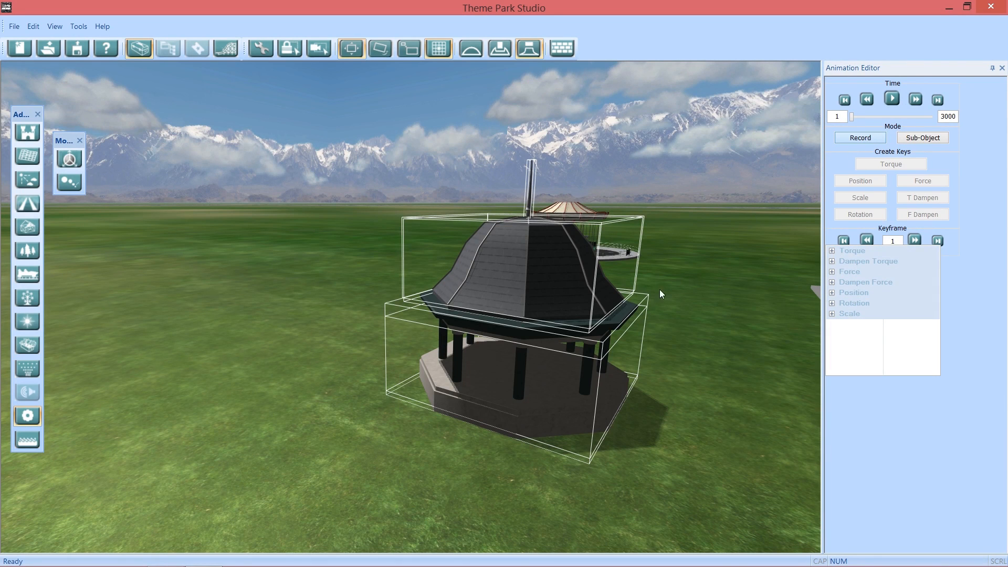
mouse_move(481, 325)
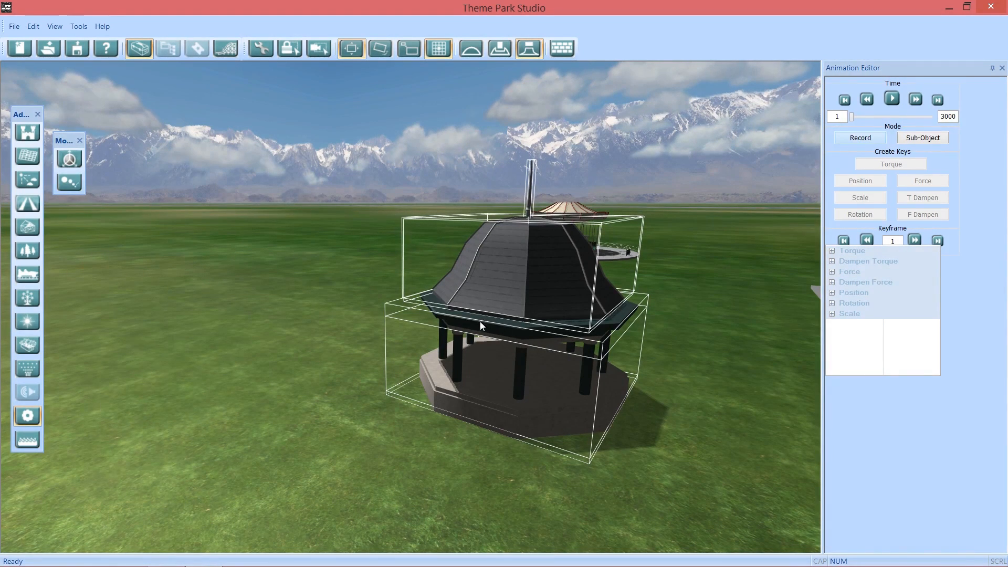
Select the kiosk to record a keyframe and dismiss the 'Frame 0 is reserved' warning
click(860, 138)
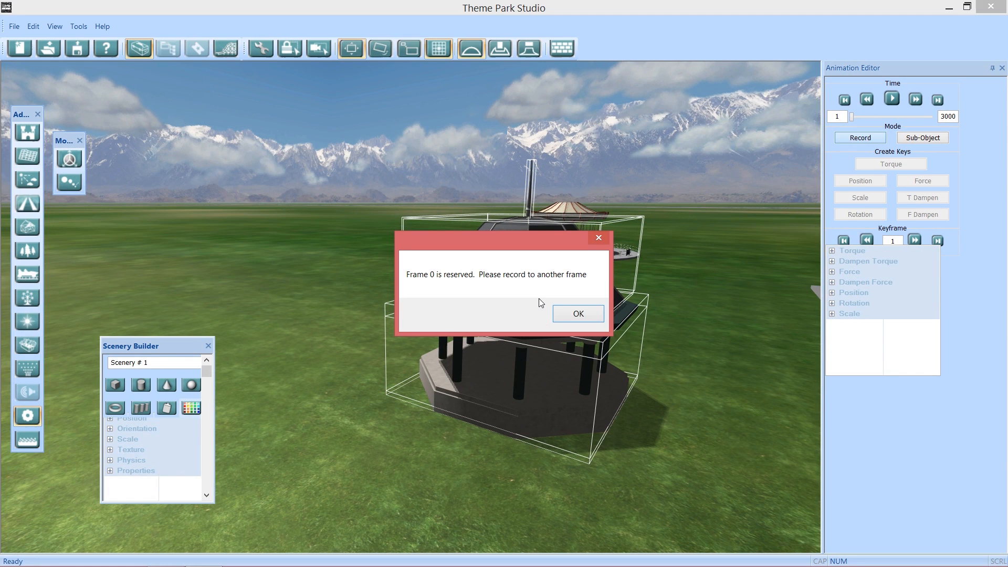
click(576, 314)
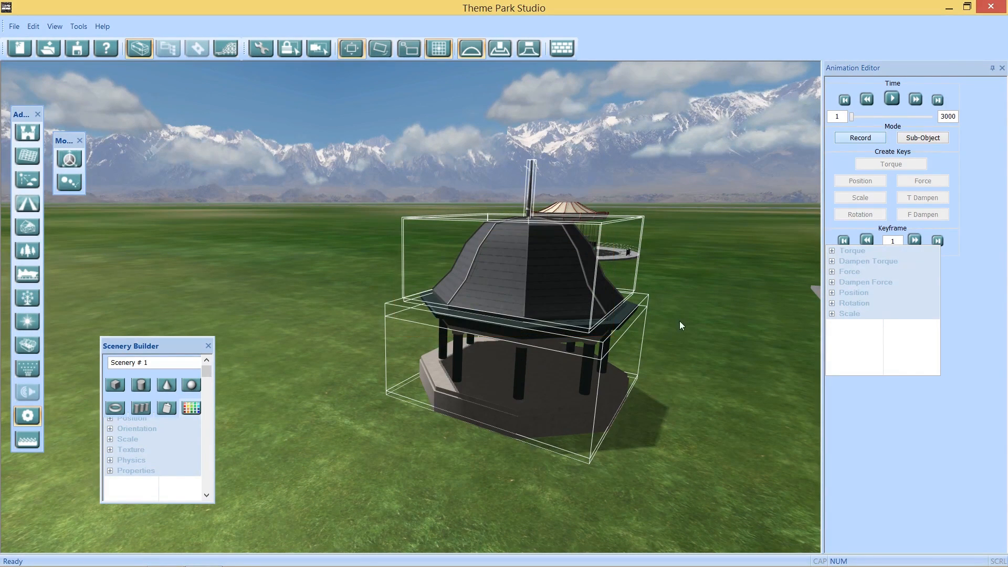
mouse_move(854, 119)
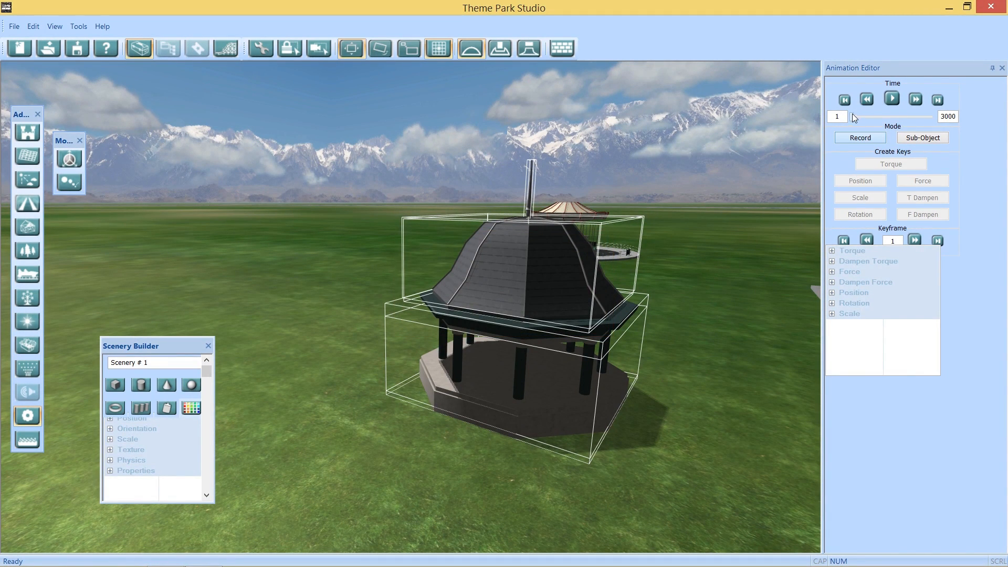
Record keyframe 2 at frame 510 with the kiosk moved, rewind, play through frame 641 and stop
click(892, 99)
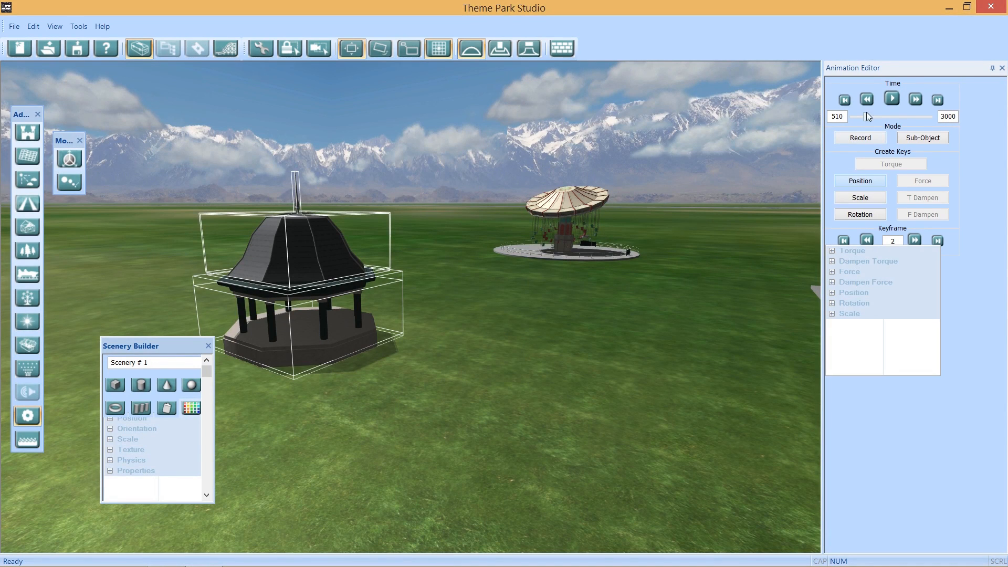
click(843, 98)
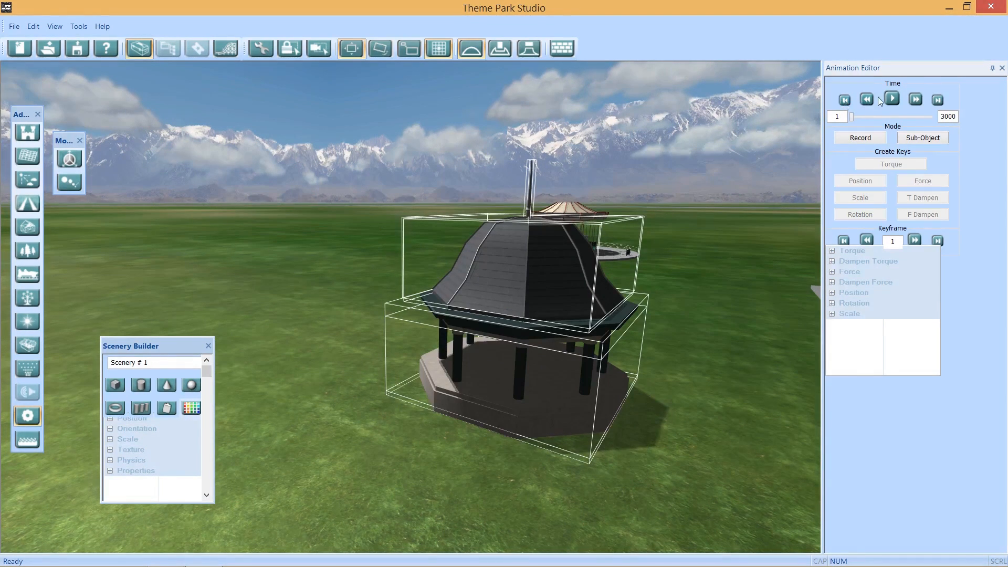
click(891, 98)
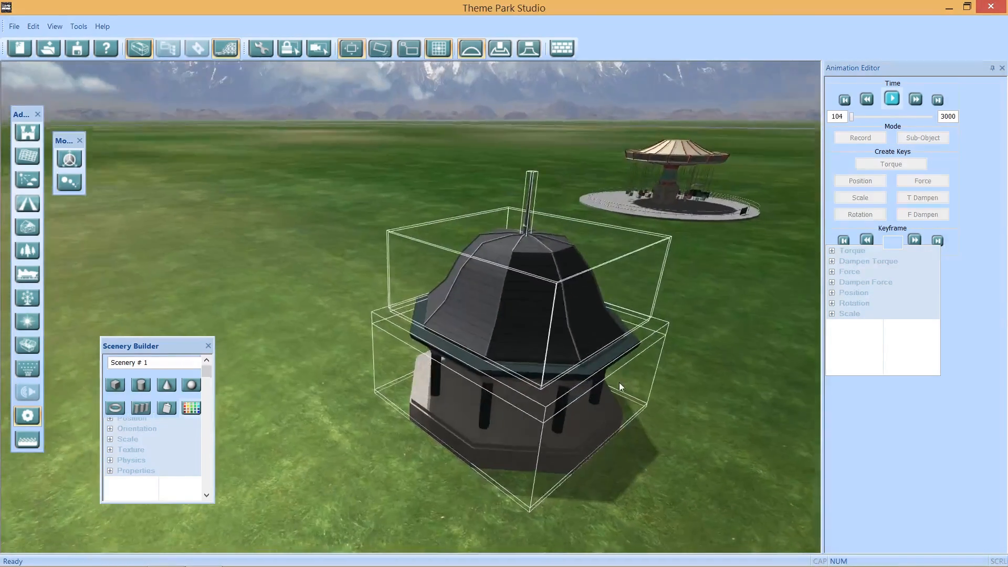
click(891, 99)
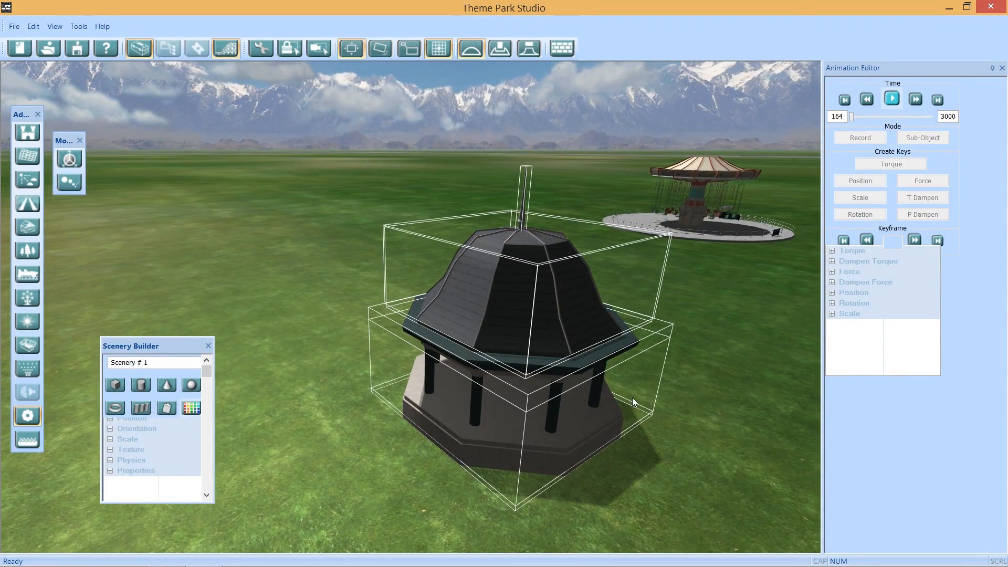
click(892, 99)
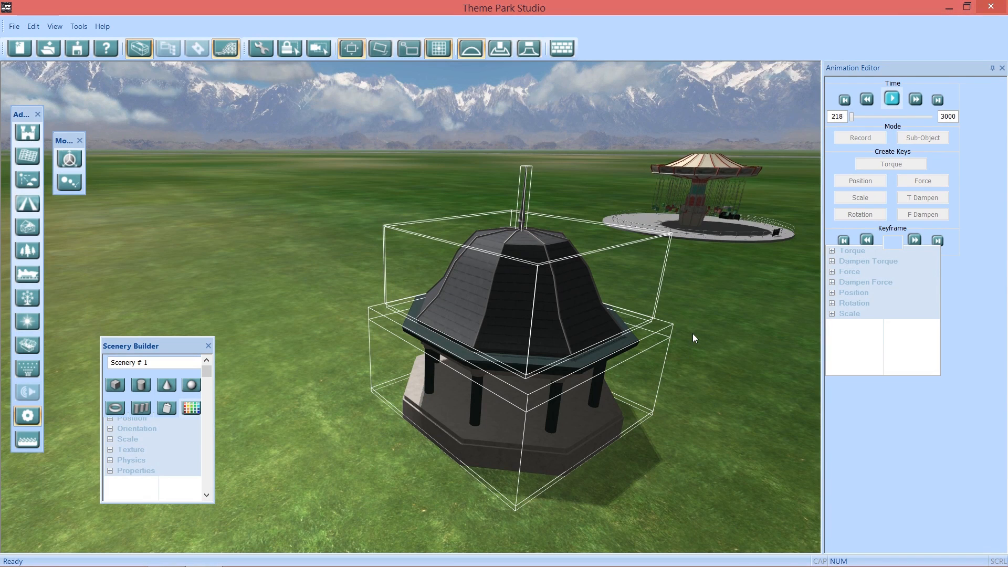
click(891, 99)
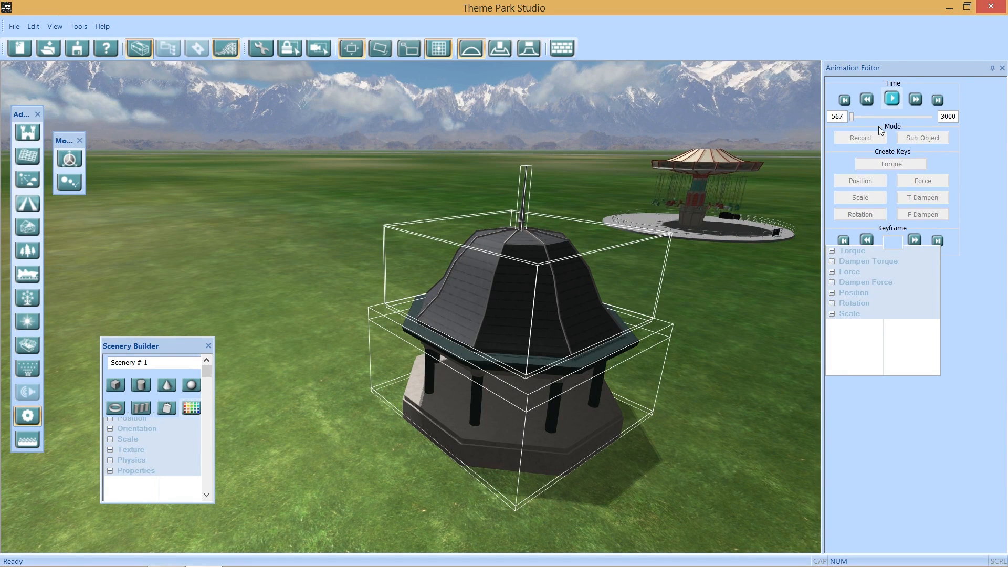
click(891, 98)
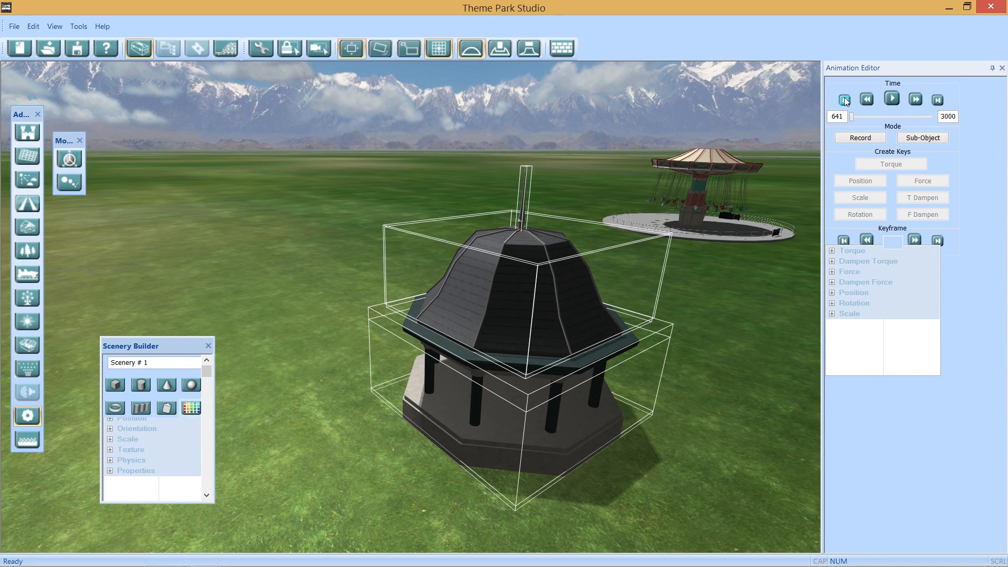
Rewind the kiosk animation to frame 1 and dismiss the second frame-0-reserved warning
click(844, 99)
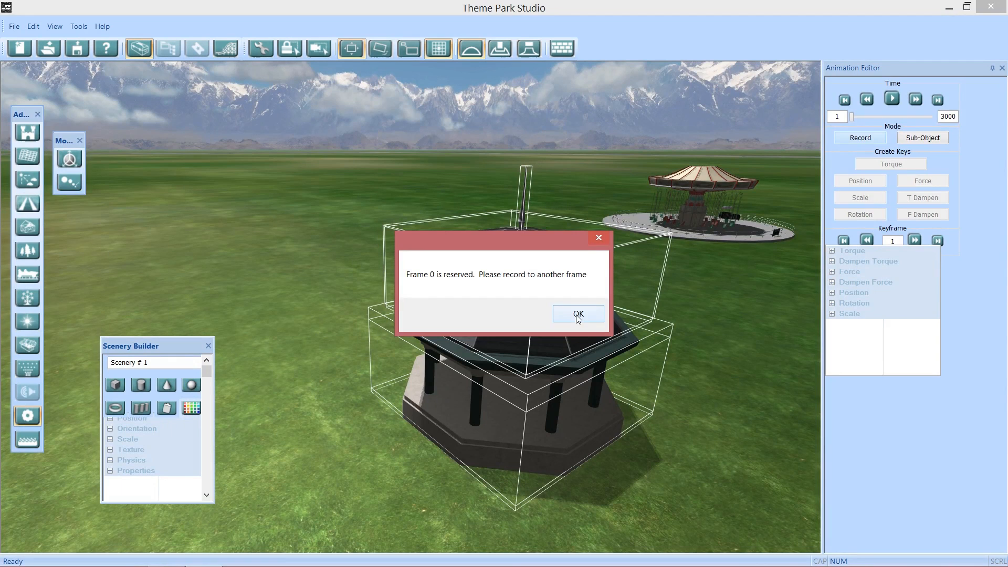
click(576, 314)
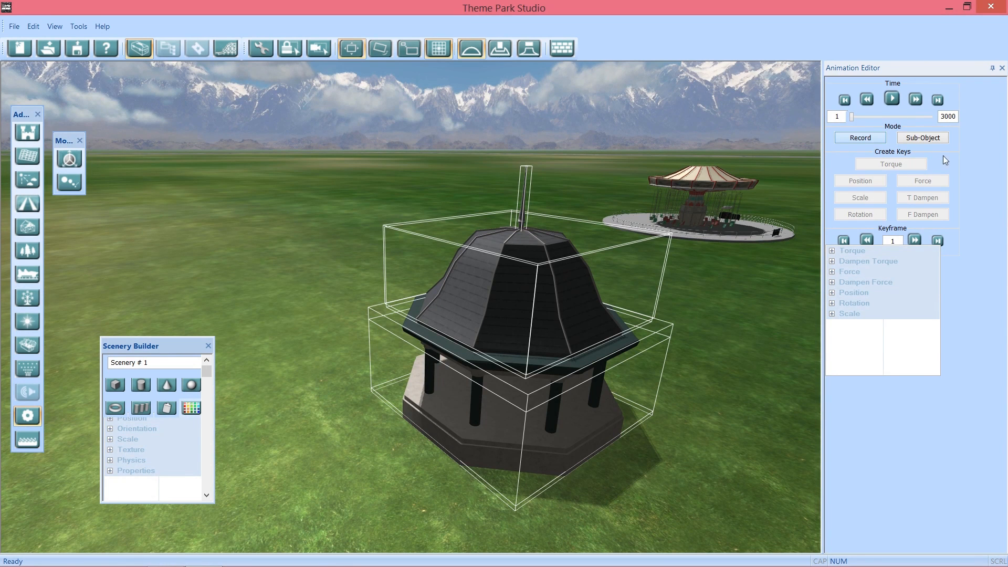
mouse_move(922, 138)
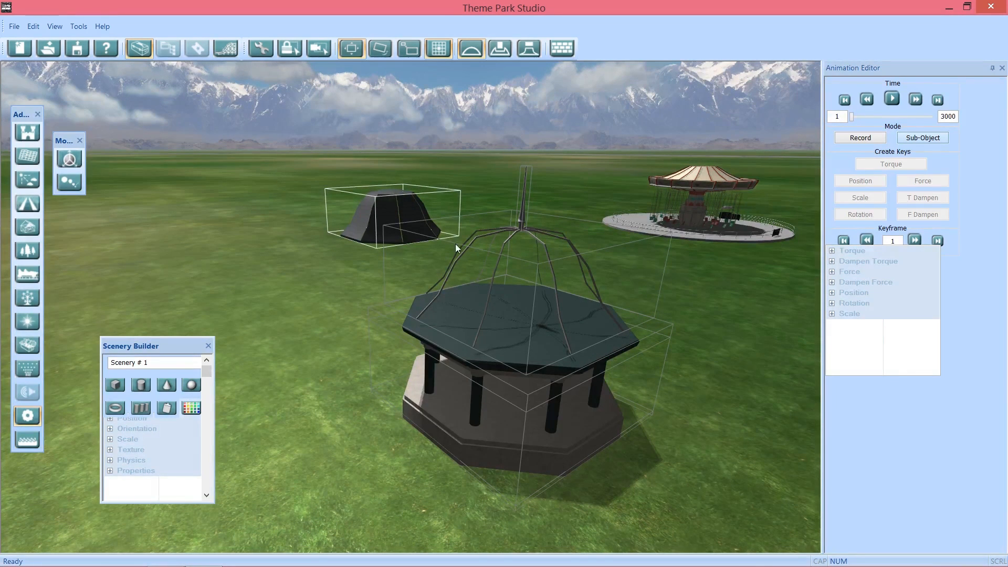
mouse_move(572, 370)
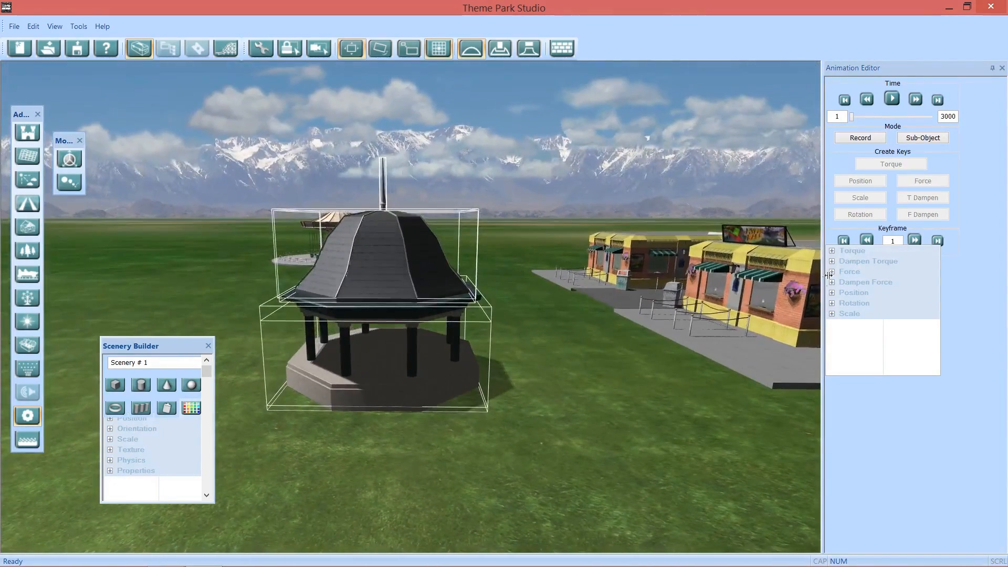
Play the kiosk animation from frame 1, stop, and jump to keyframe 2 at frame 510
click(913, 239)
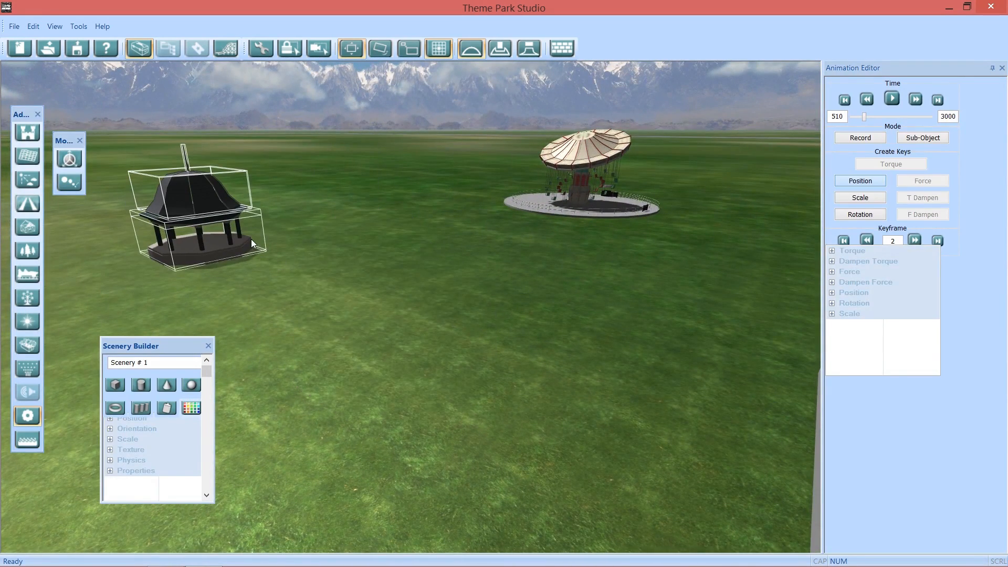
mouse_move(755, 153)
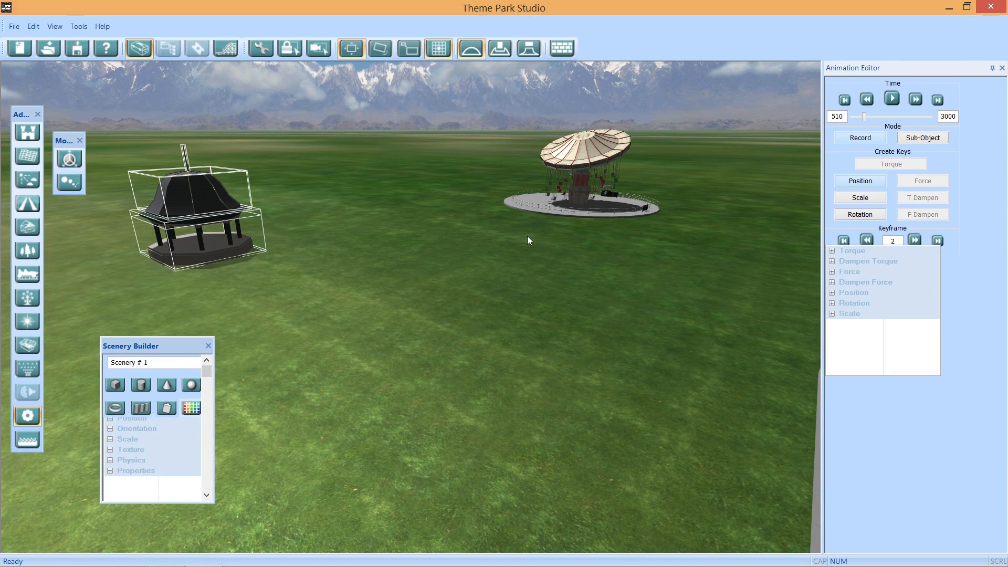
click(891, 99)
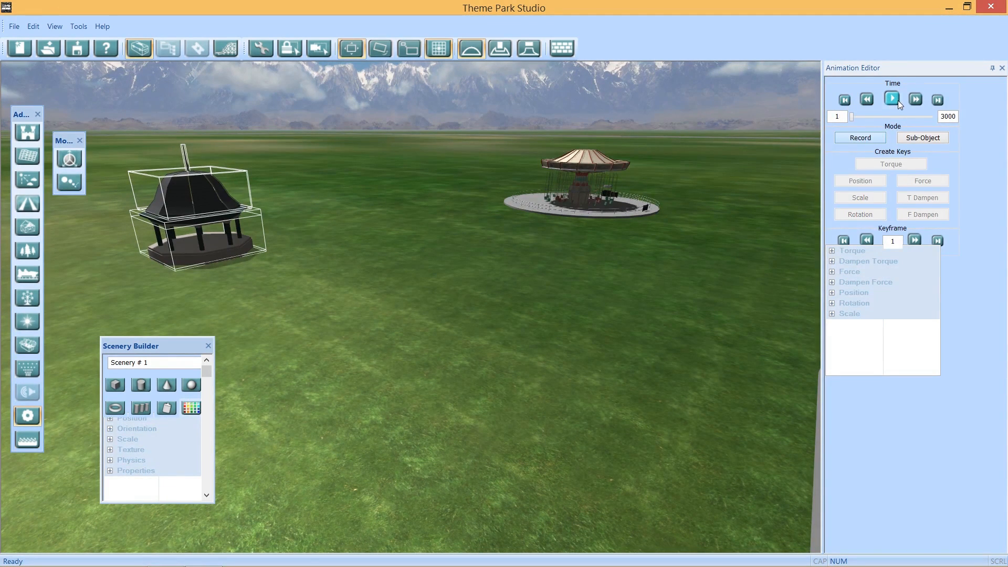
click(891, 99)
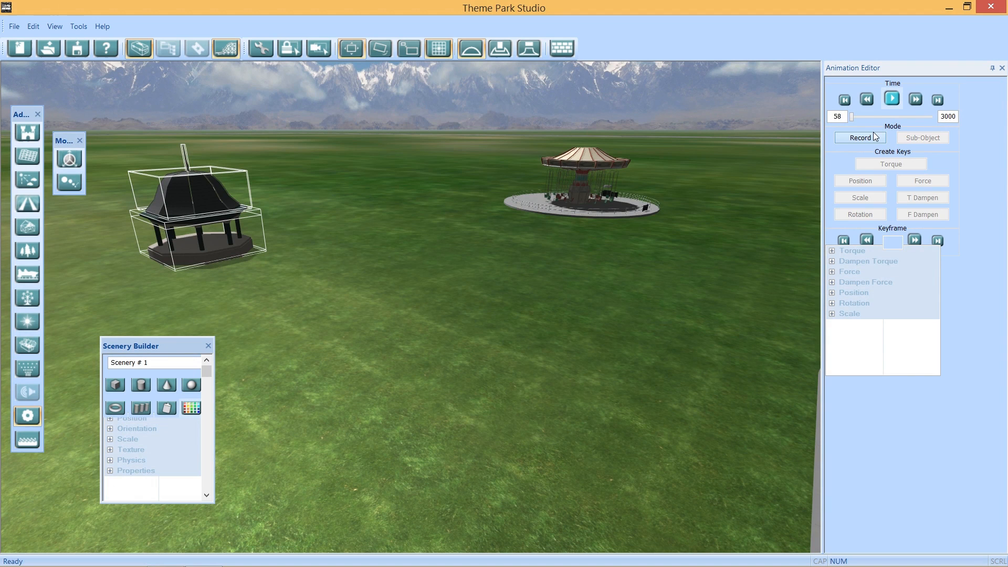
click(890, 98)
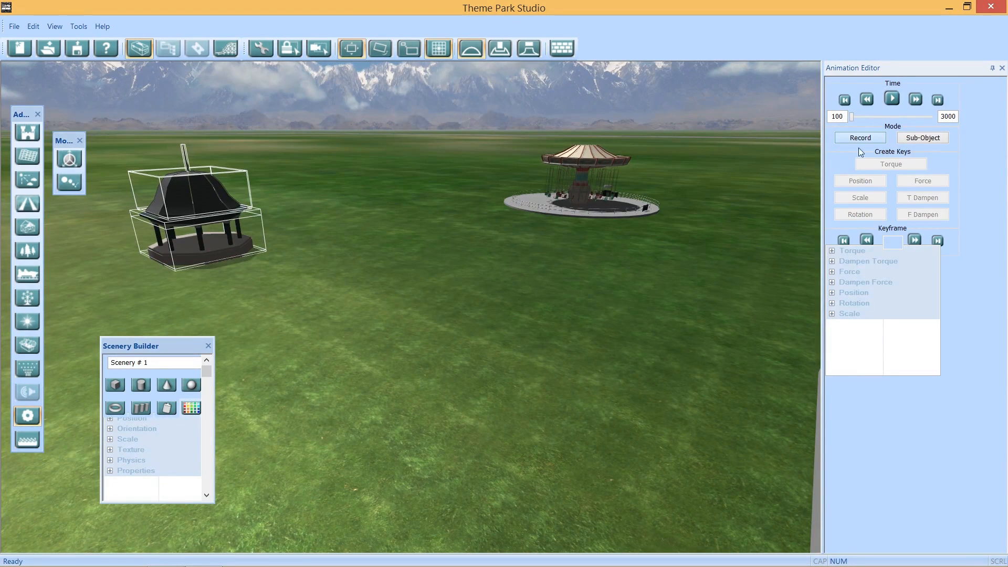
click(844, 240)
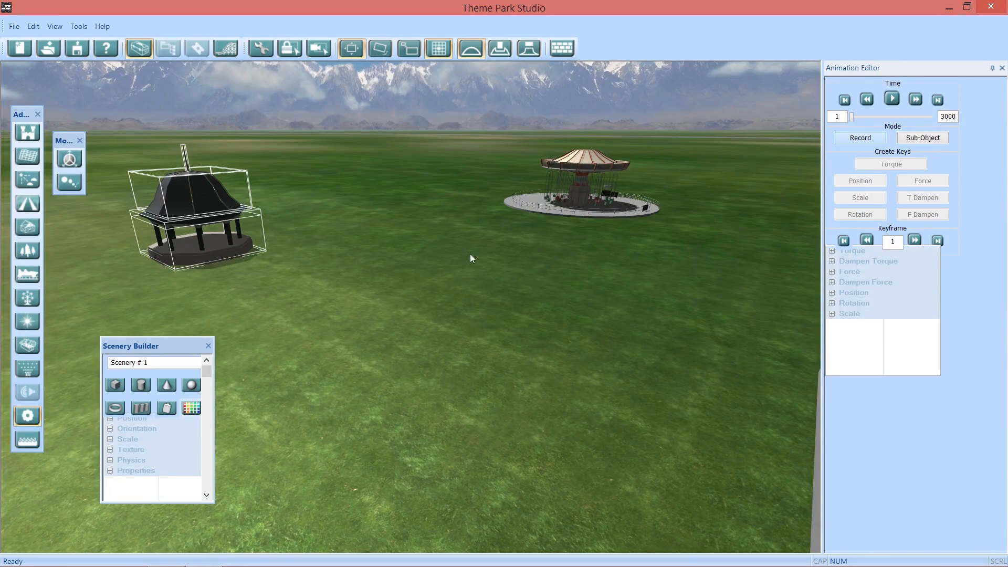
click(915, 239)
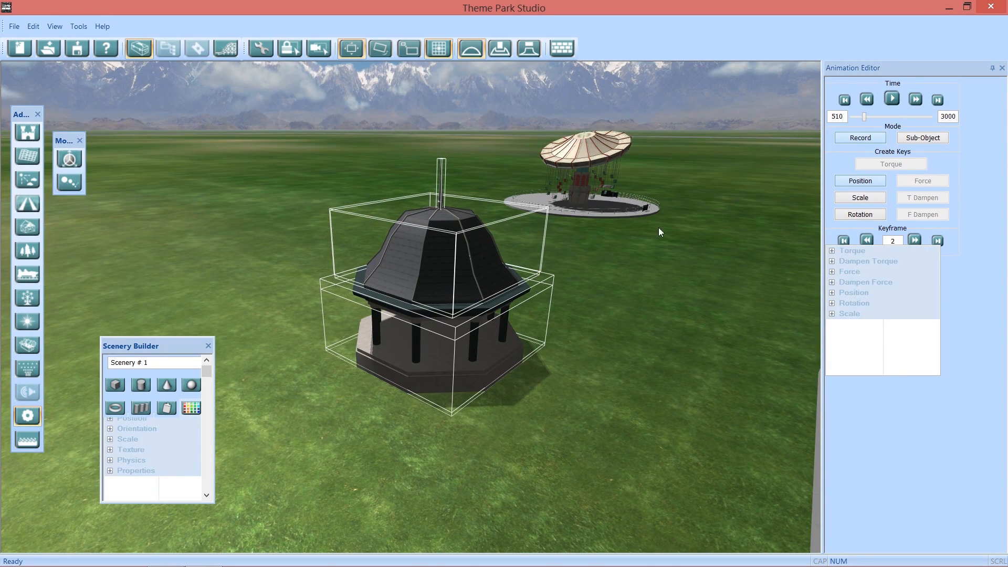
mouse_move(759, 228)
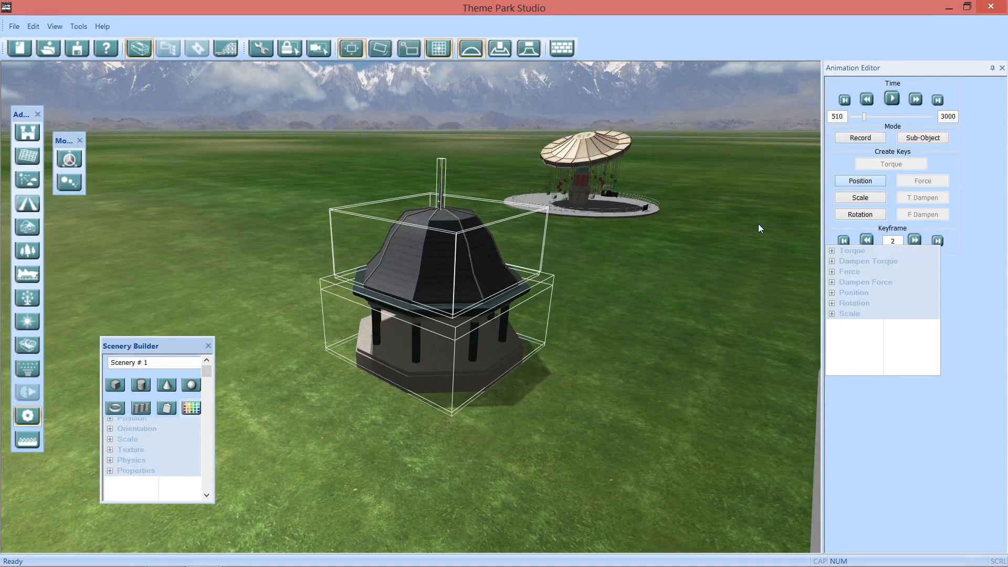
Rewind to frame 1 and play the animation until stopping near frame 339 beside the chair-swing ride
click(843, 99)
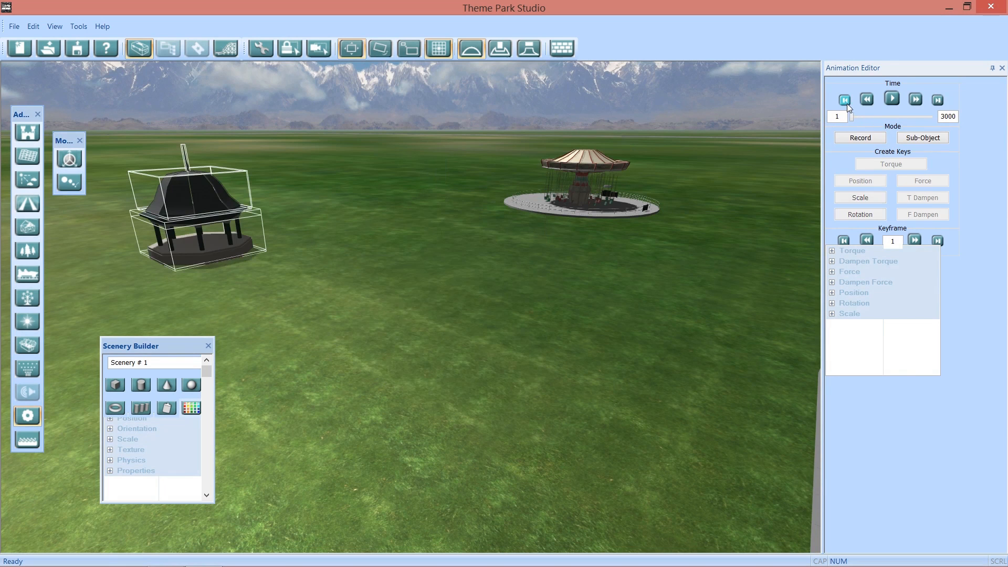
click(892, 99)
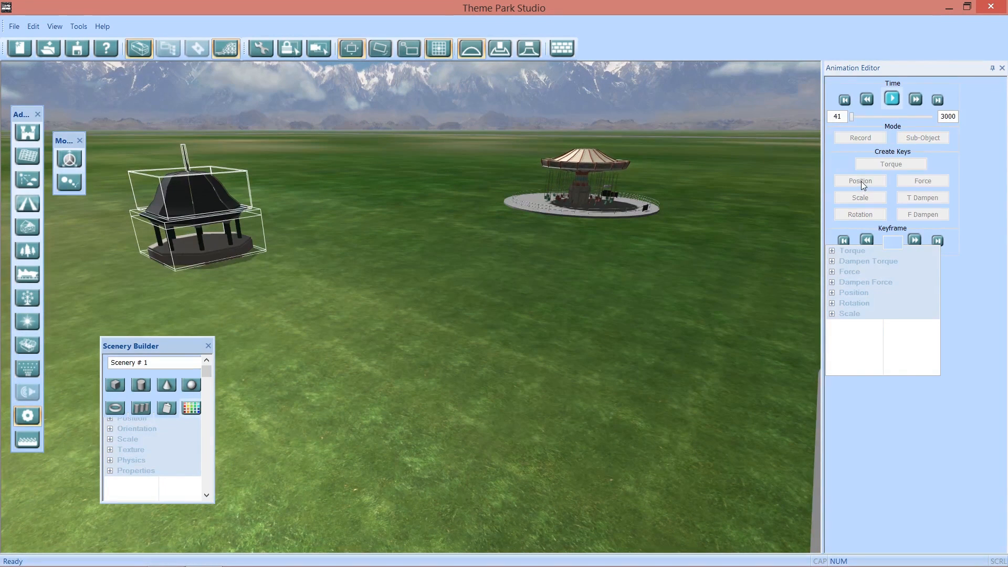
click(891, 99)
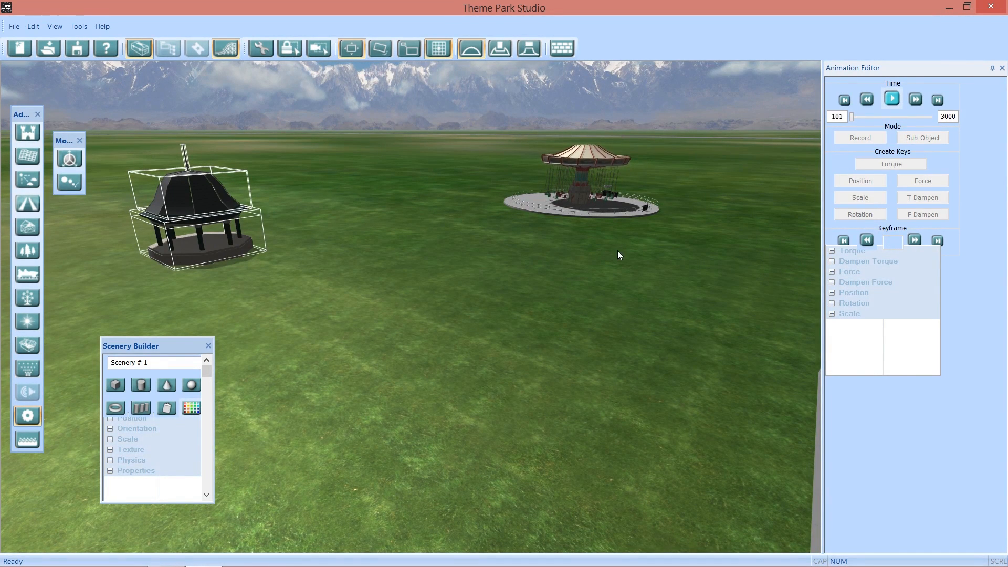
click(891, 99)
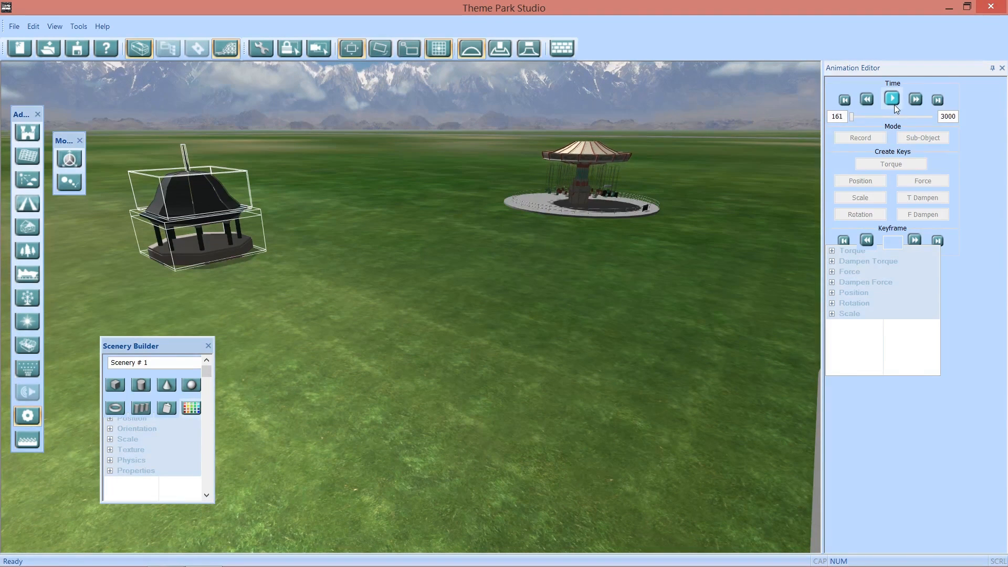
click(891, 99)
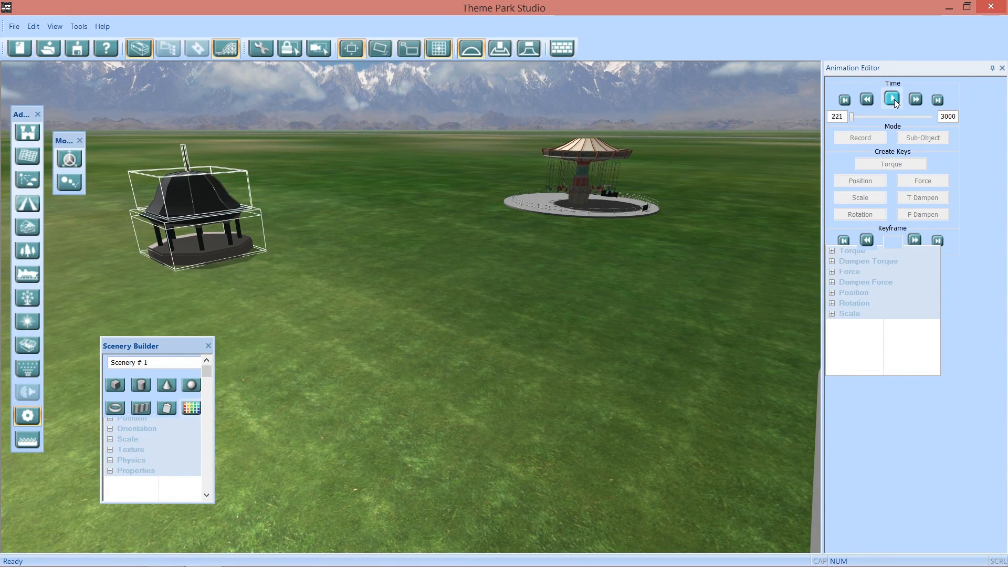
click(891, 100)
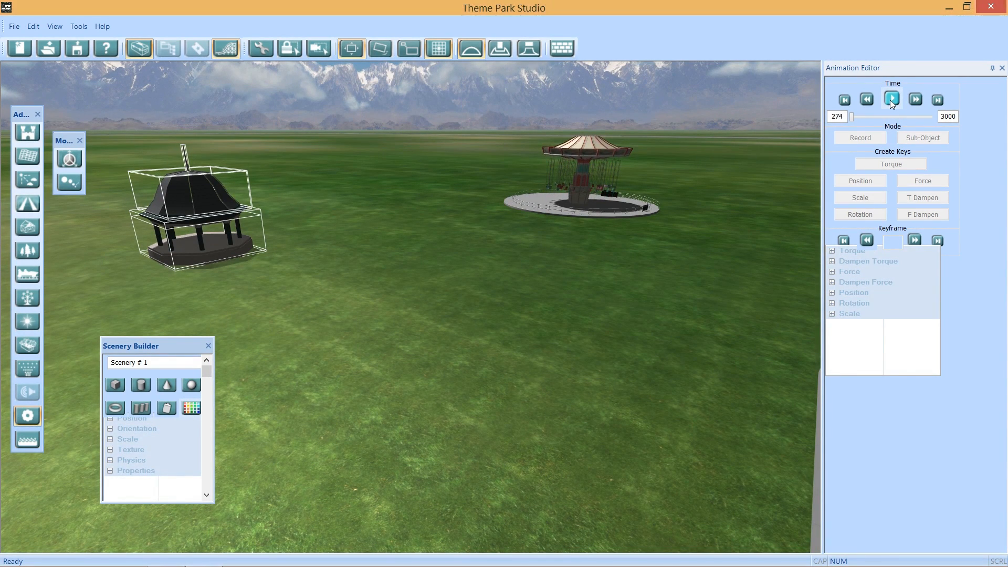
click(891, 98)
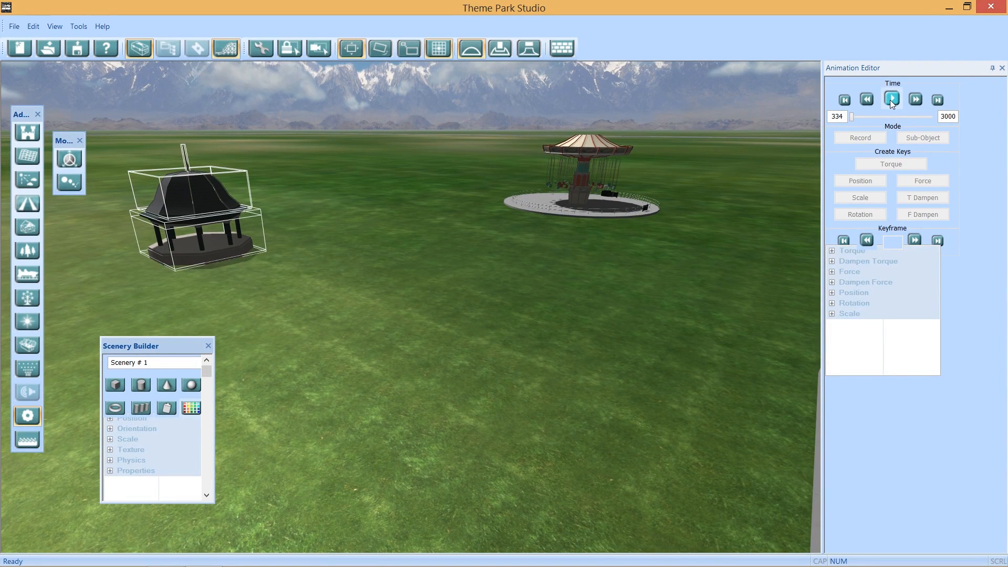
click(891, 98)
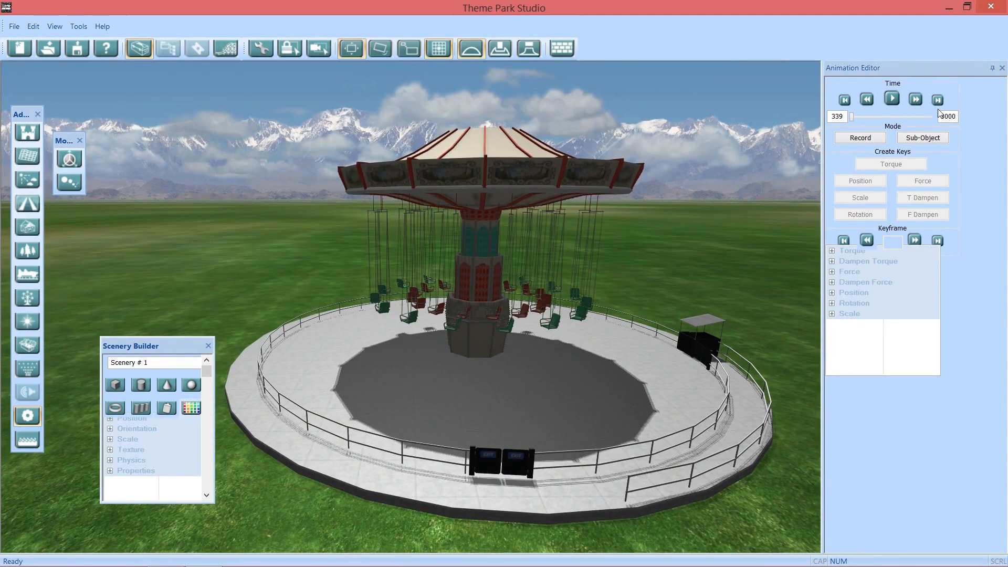
Put away the Animation Editor and Scenery Builder panels, leaving the swing ride and kiosk in view
click(1000, 67)
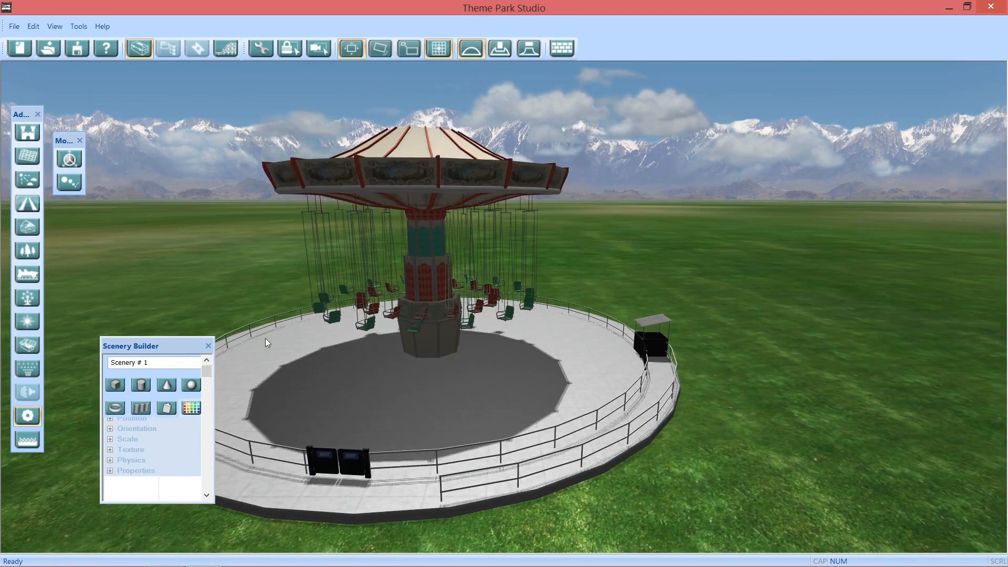
click(206, 346)
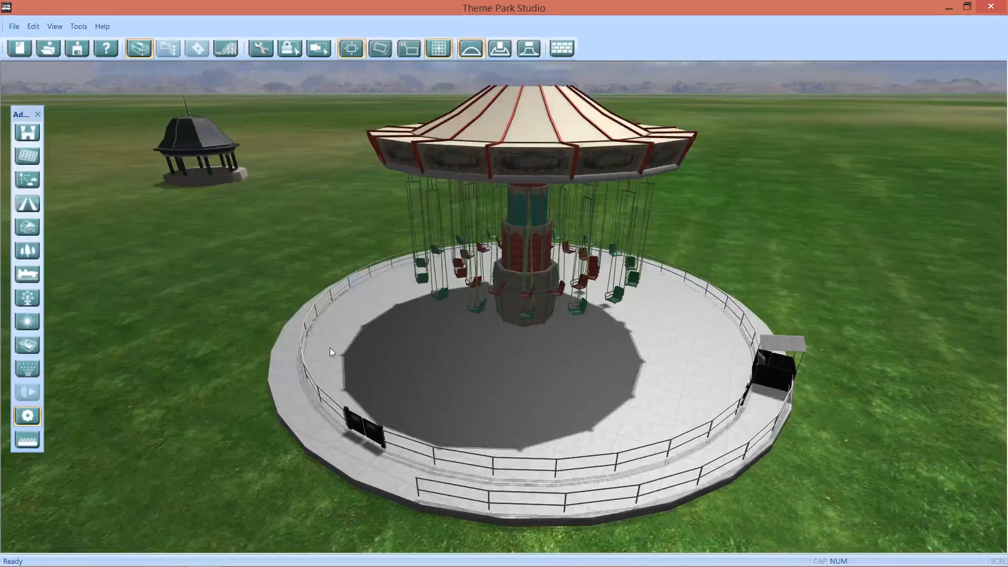
mouse_move(357, 337)
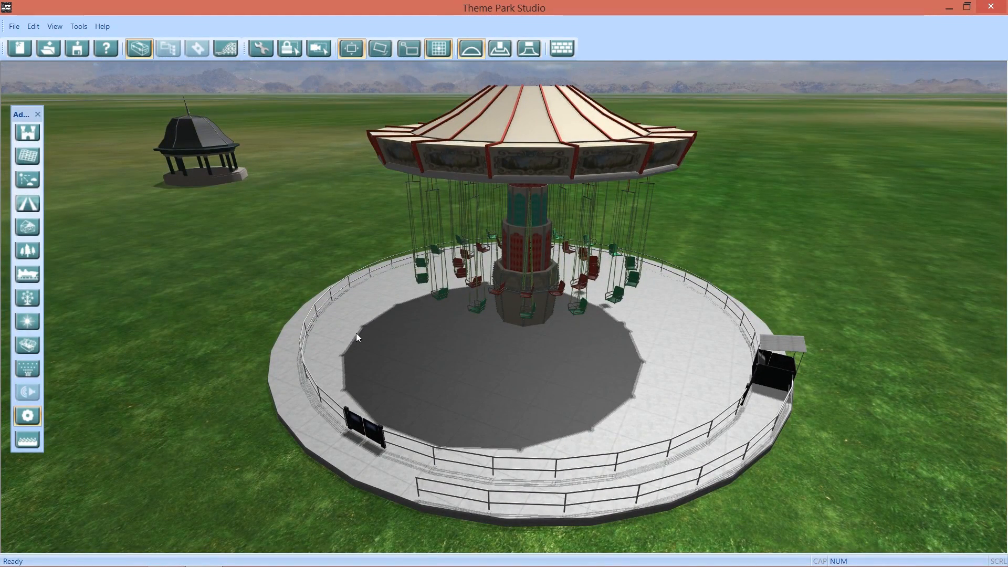
mouse_move(360, 333)
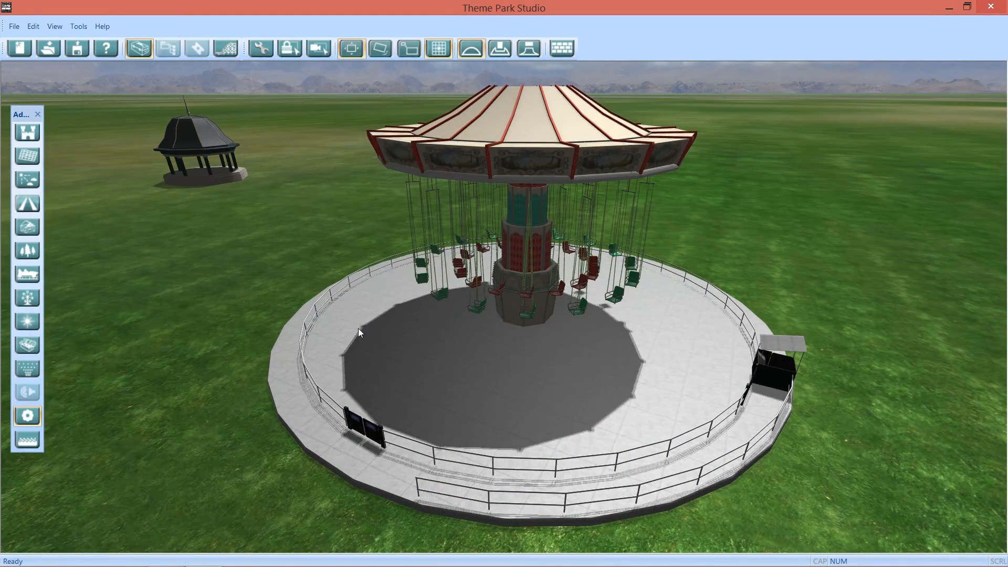